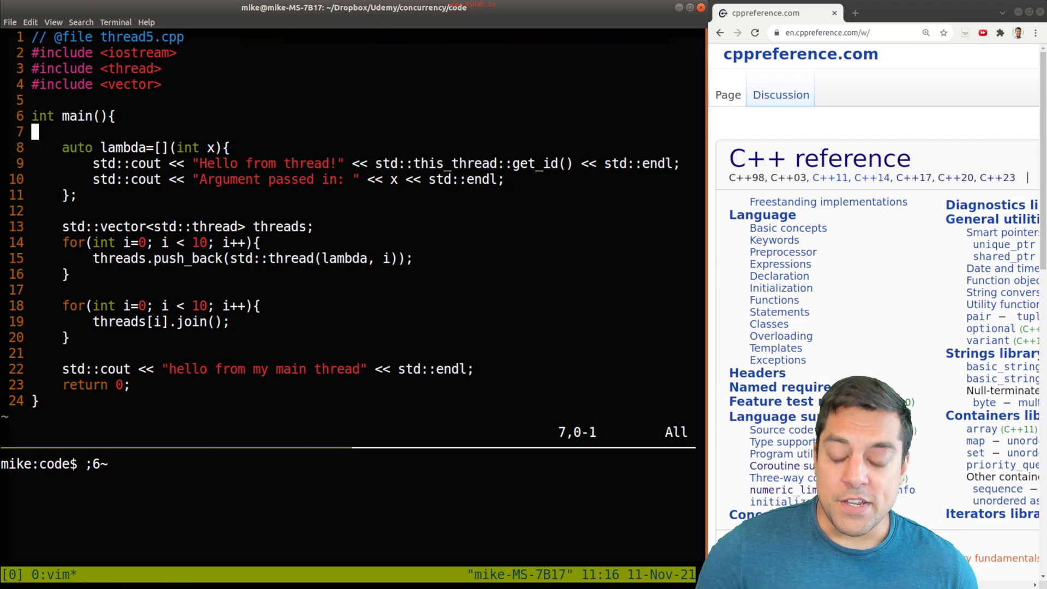
# - Declare a global 'static int shared_value = 0;' in thread5.cpp
pyautogui.write('st')
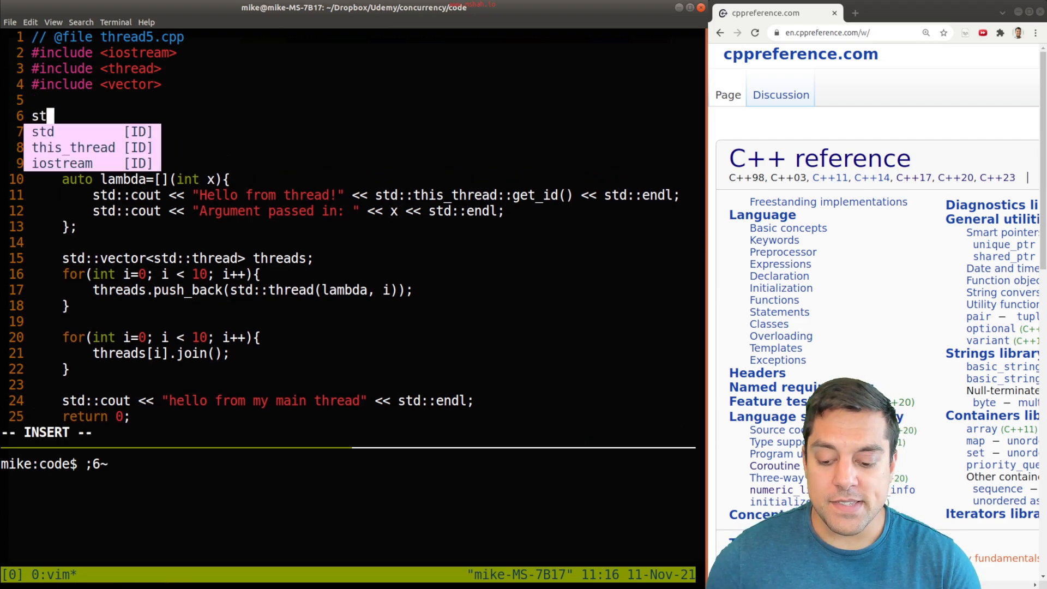
pyautogui.write('atic int')
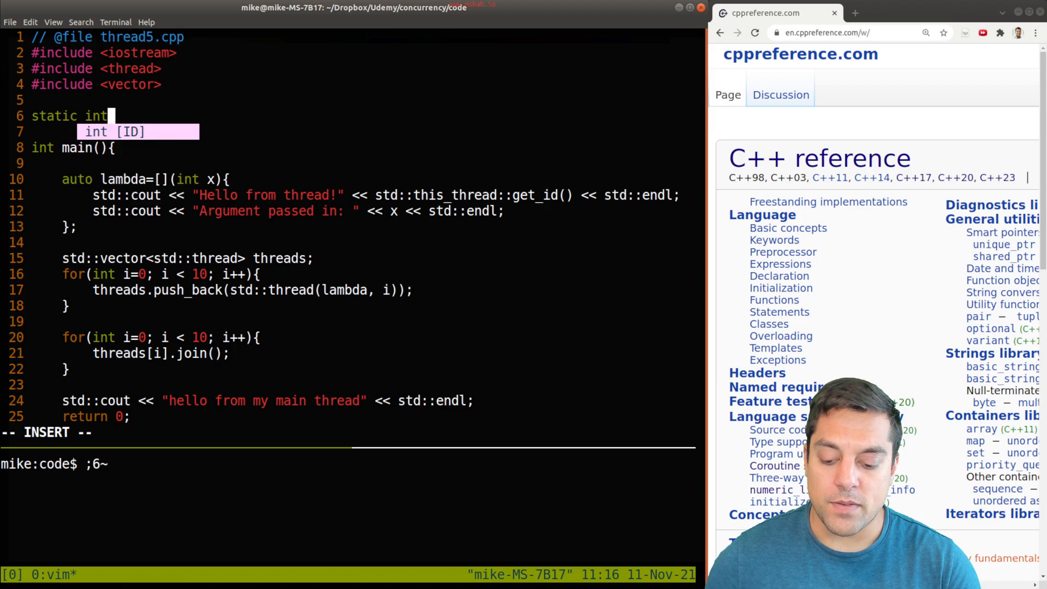
pyautogui.write('shared_value')
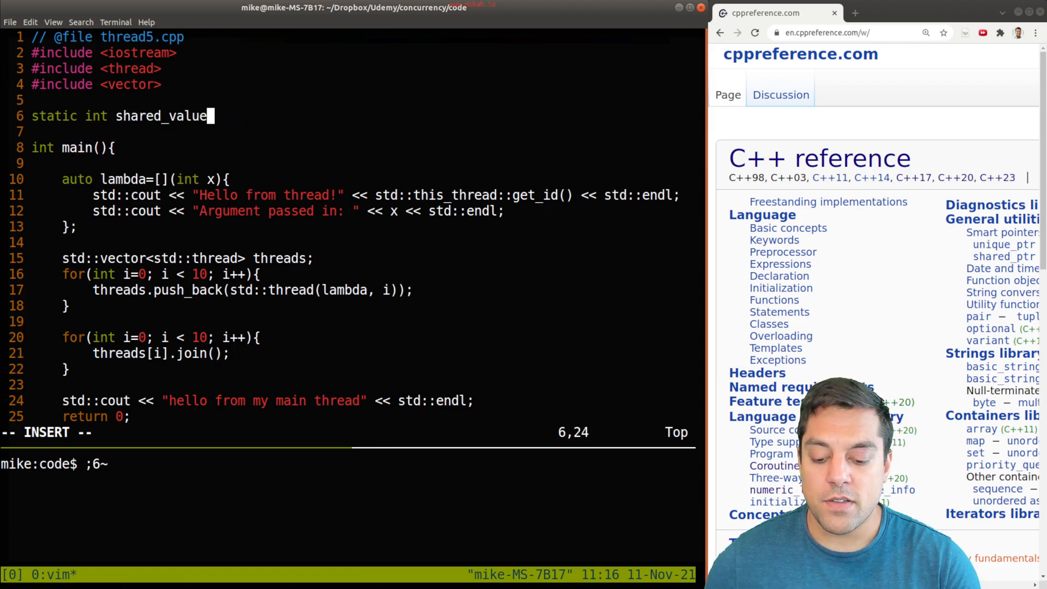
pyautogui.write('= 0;')
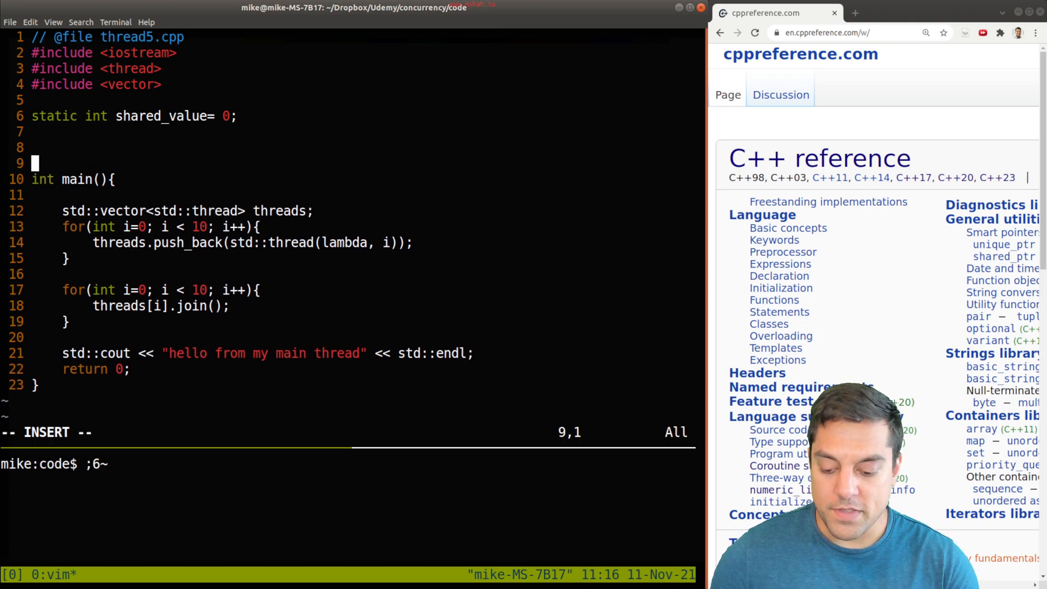
# - Add void shared_value_increment(){ shared_value = shared_value + 1; } in place of the lambda
pyautogui.write('void shared')
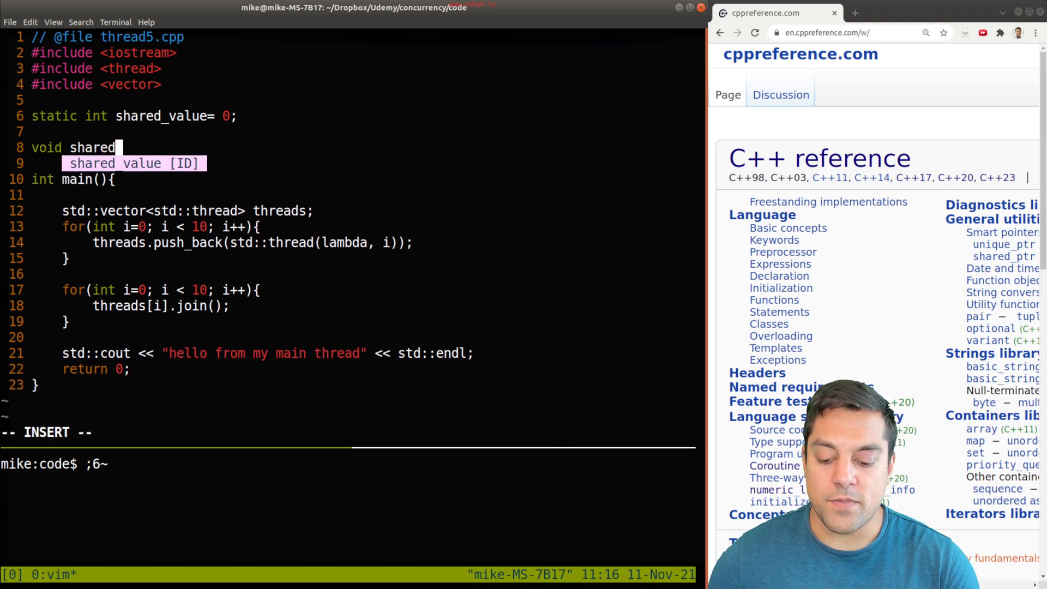
pyautogui.write('_value_incremen')
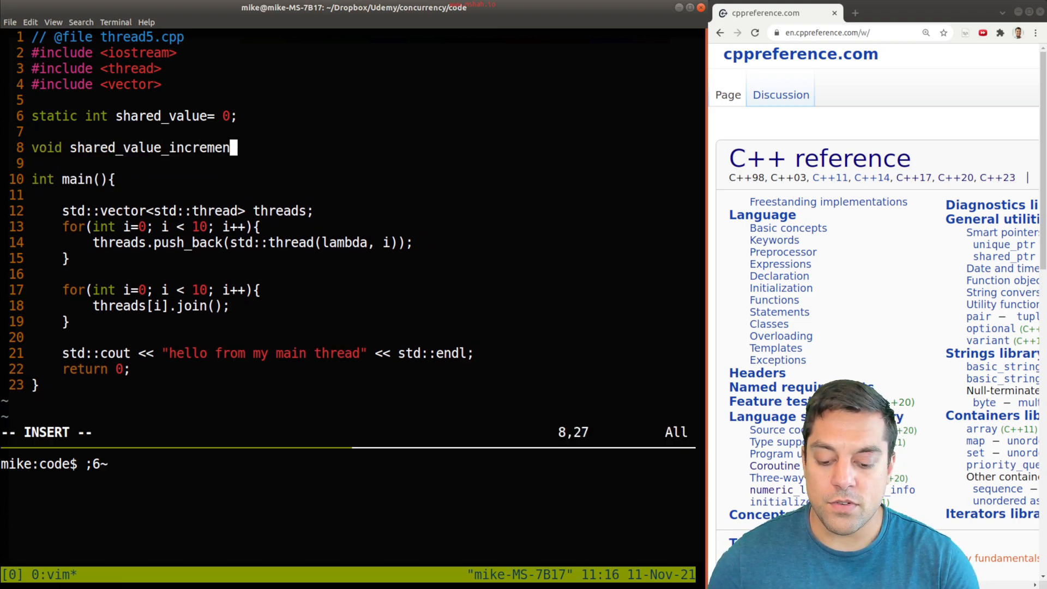
pyautogui.write('t(){')
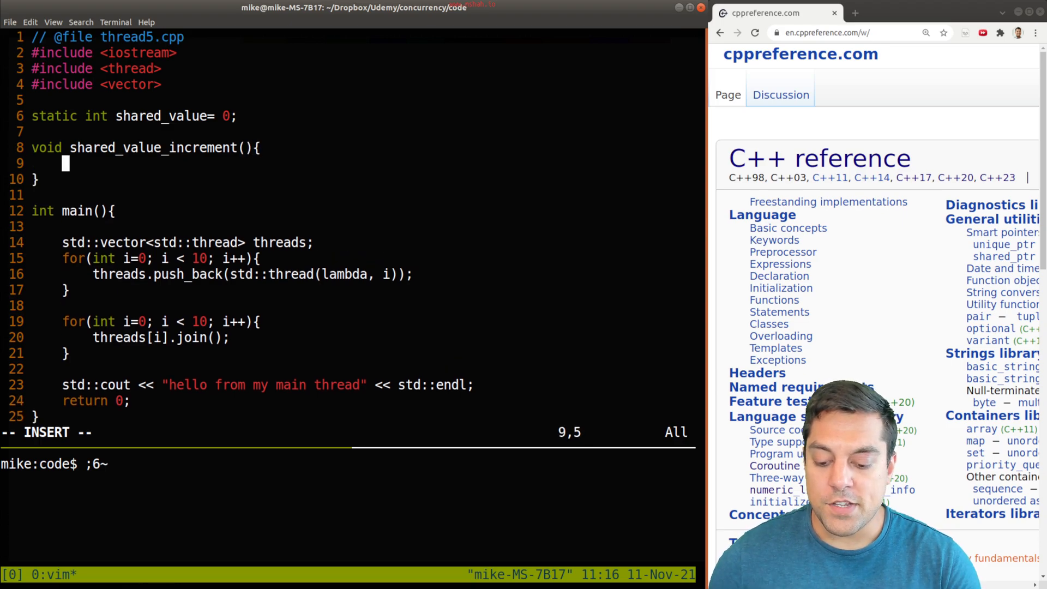
pyautogui.write('shared_value = share')
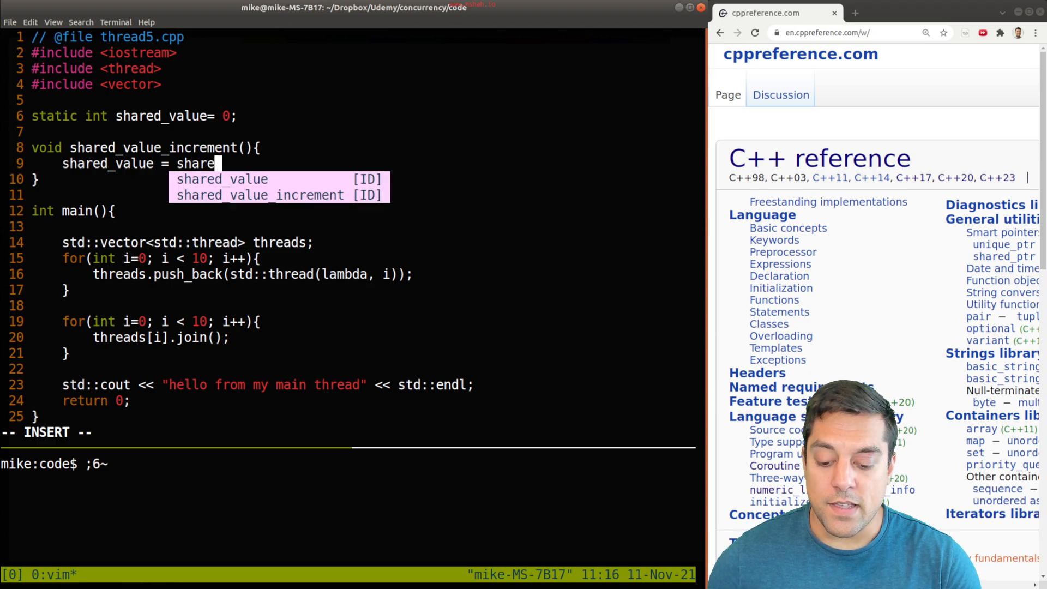
pyautogui.write('_value + 1;')
pyautogui.click(238, 274)
pyautogui.write('shared_value')
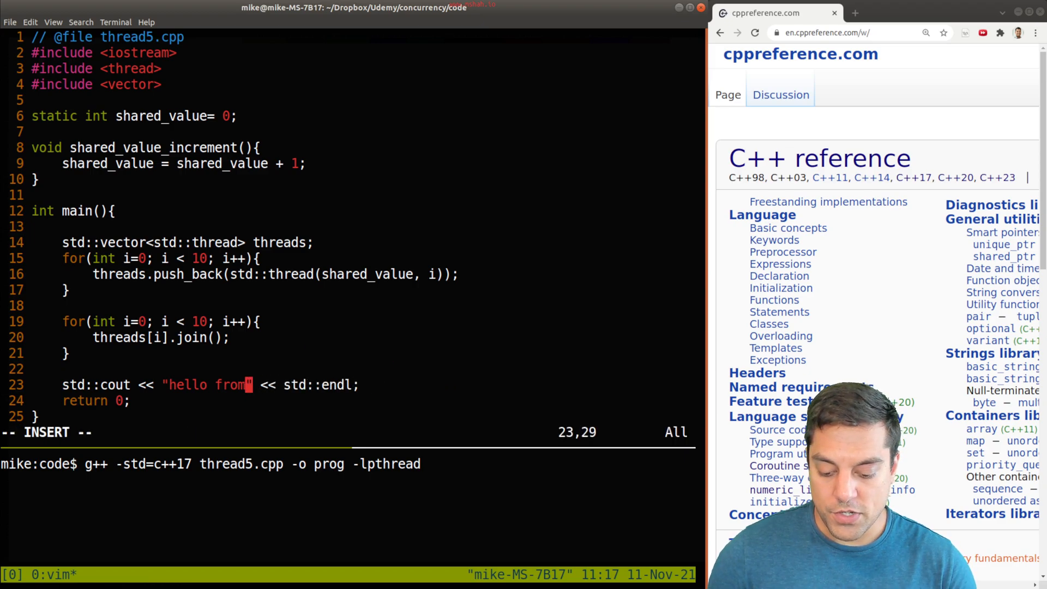
# - Print "Shared value:" with shared_value, save, and compile with g++ -std=c++17 -lpthread
pyautogui.write('Shared value:"')
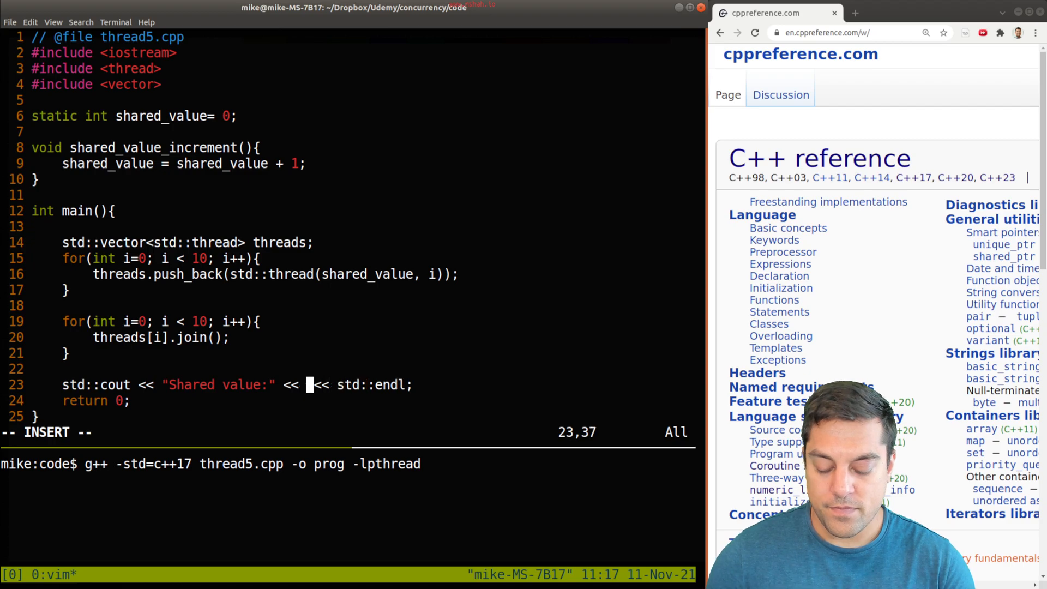
pyautogui.write('shared_value')
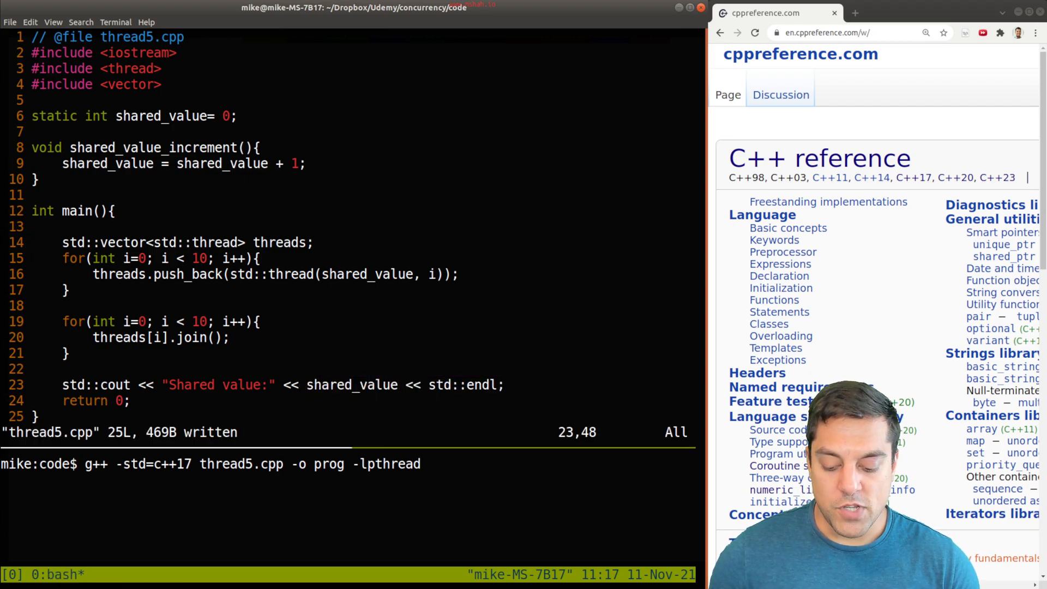
pyautogui.write('_increment')
pyautogui.press('Return')
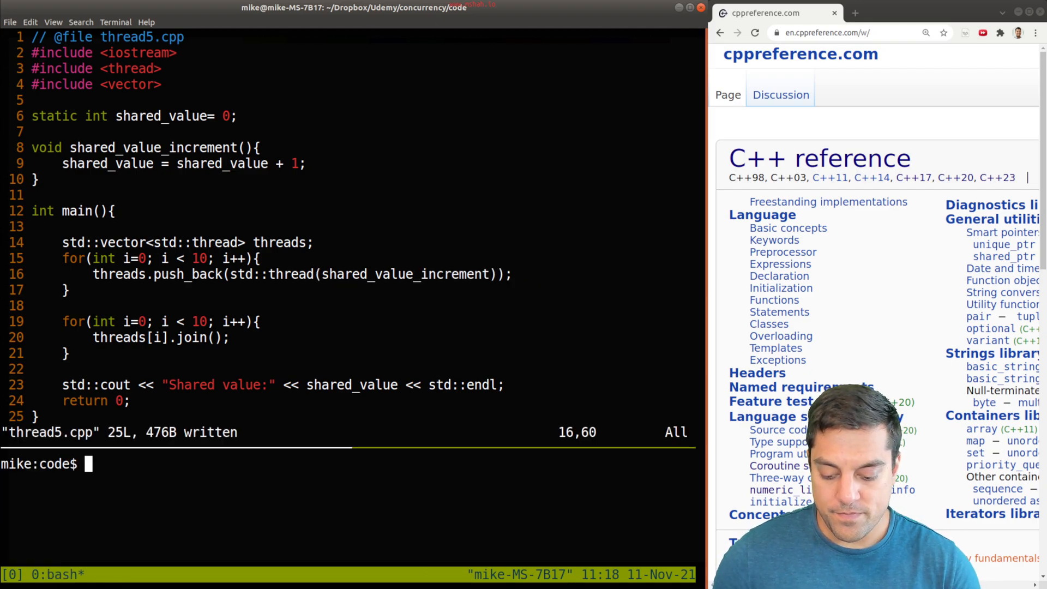
pyautogui.write('g++ -std=c++17 thread5.cpp -o prog -lpthread')
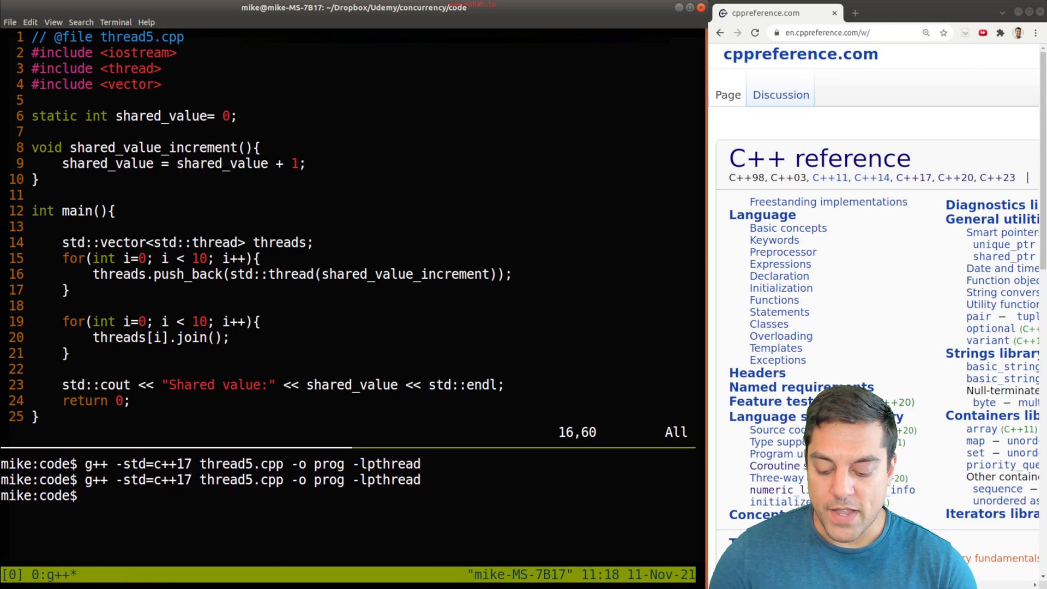
# - Run ./prog four times, getting shared values of 10 and sometimes 9 or 8
pyautogui.write('./prog')
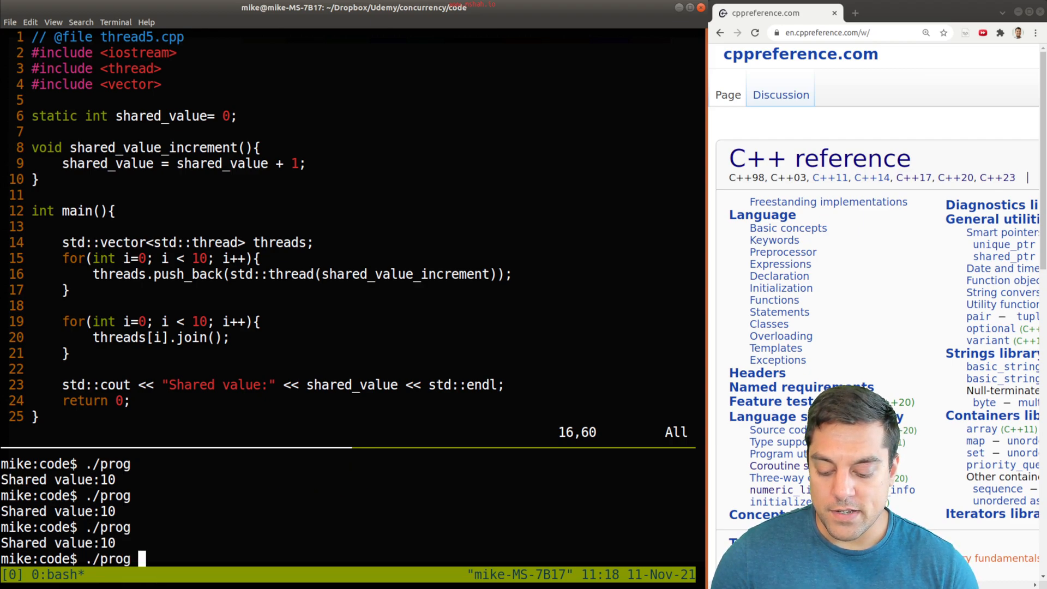
pyautogui.press('Return')
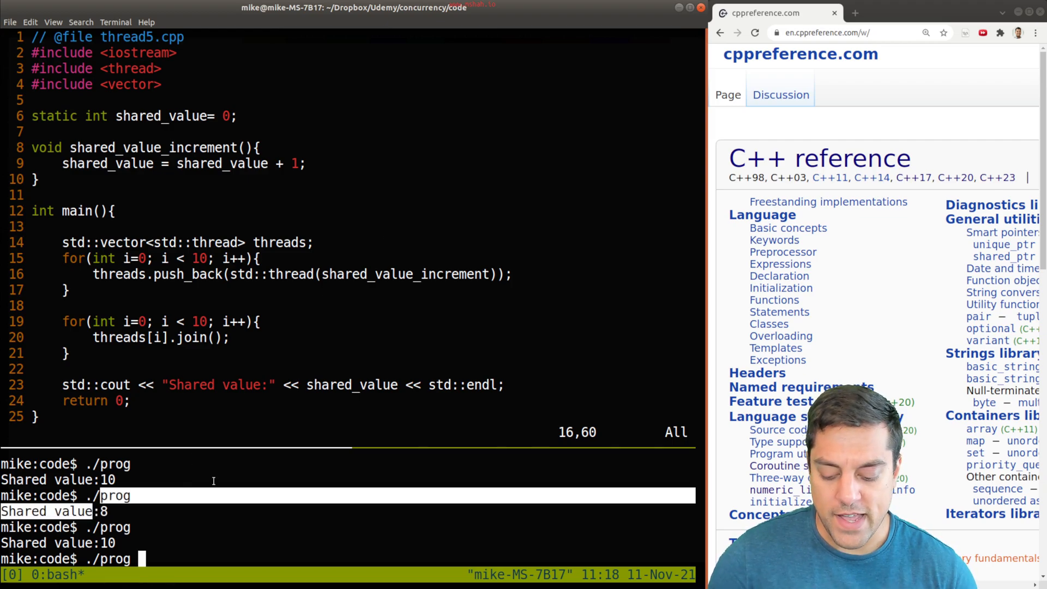
pyautogui.press('Return')
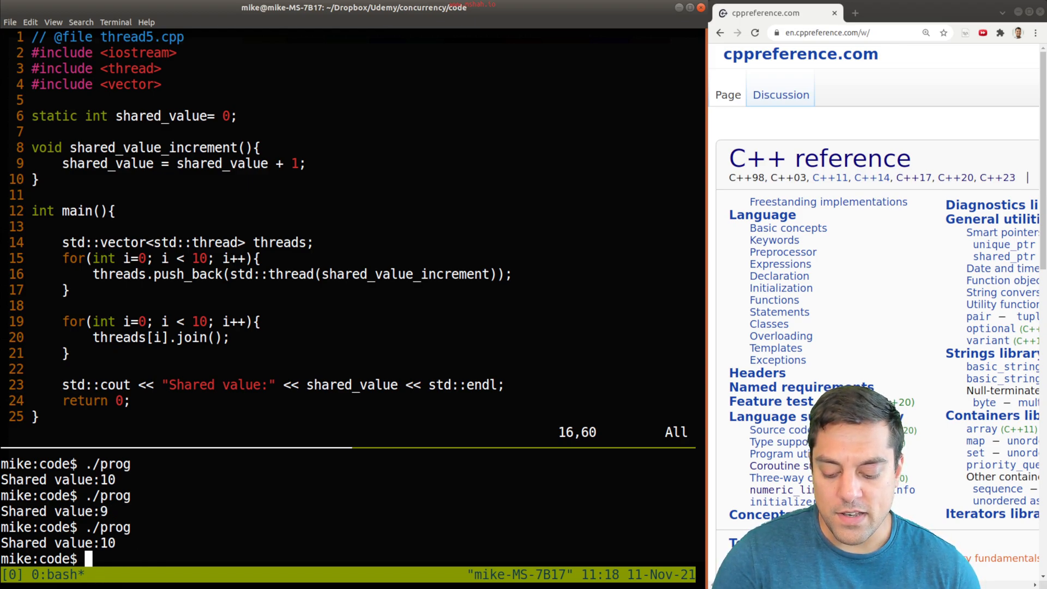
pyautogui.press('Return')
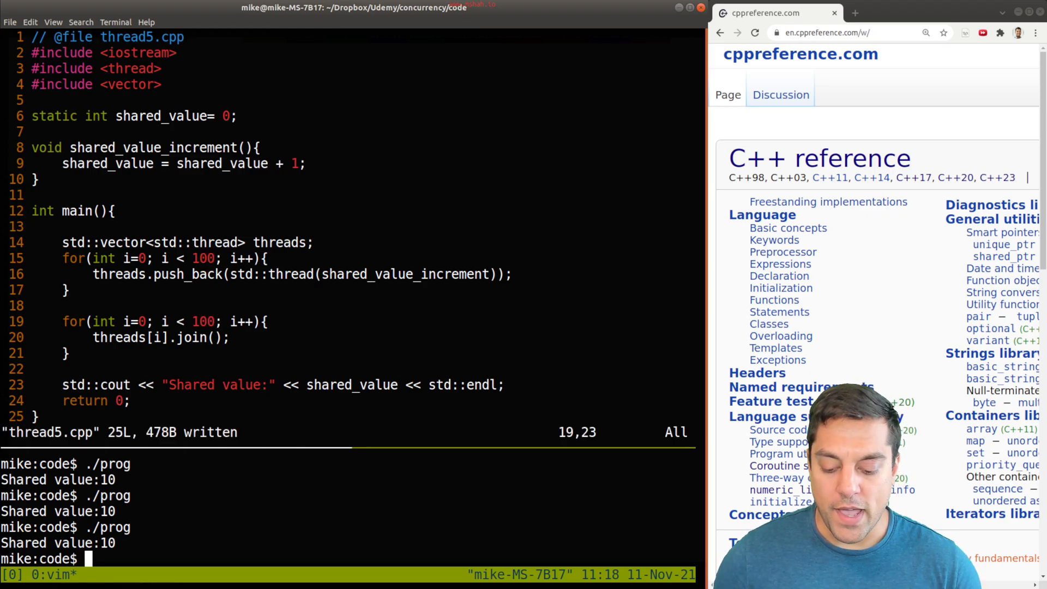
# - Recompile the 100-thread version with g++ and run ./prog, getting 100 and 96
pyautogui.write('g++ -std=c++17 thread5.cpp -o prog -lpthread')
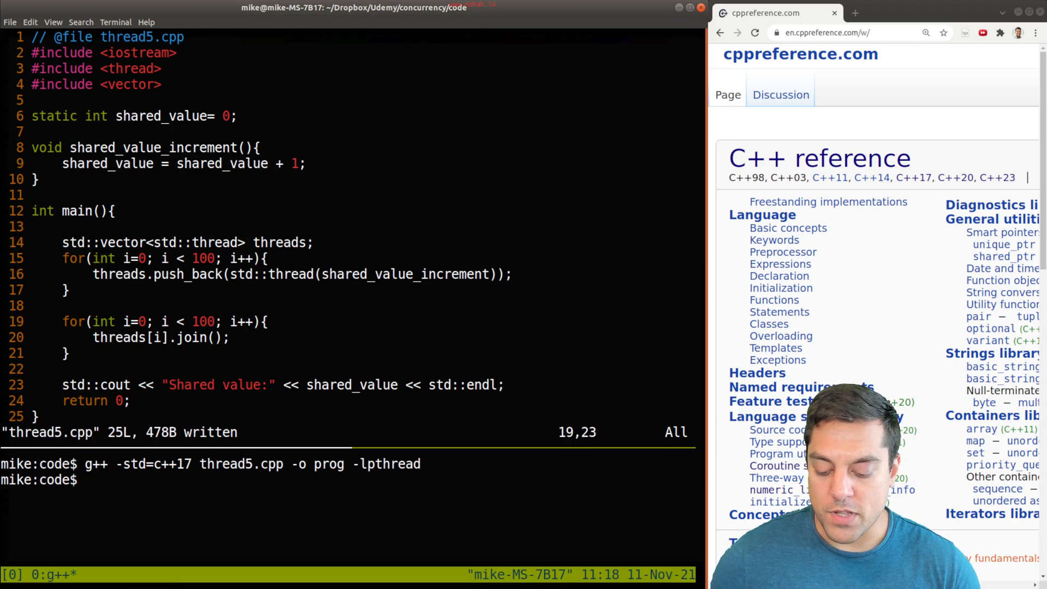
pyautogui.write('./prog')
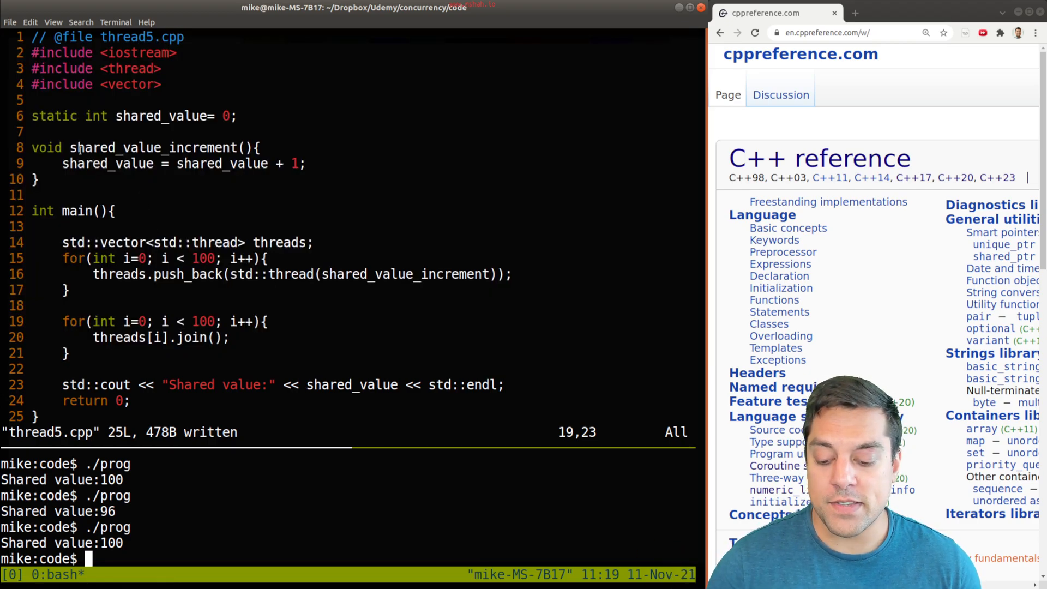
pyautogui.doubleClick(152, 147)
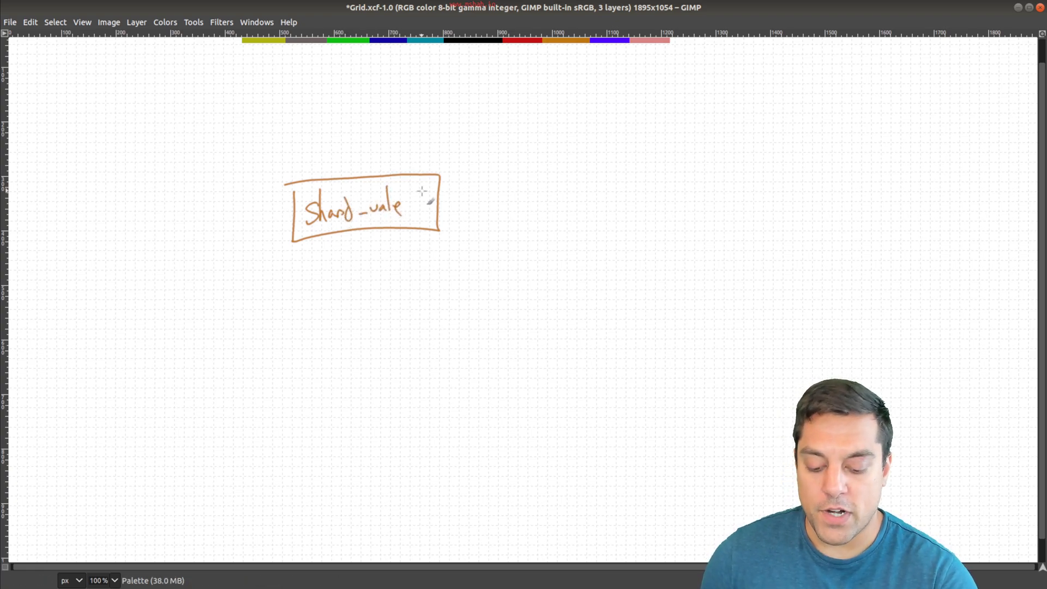
# - Sketch arrows from threads t0, t1 and t2 to the shared_value box, with a note under t0
pyautogui.moveTo(214, 384); pyautogui.dragTo(301, 252)
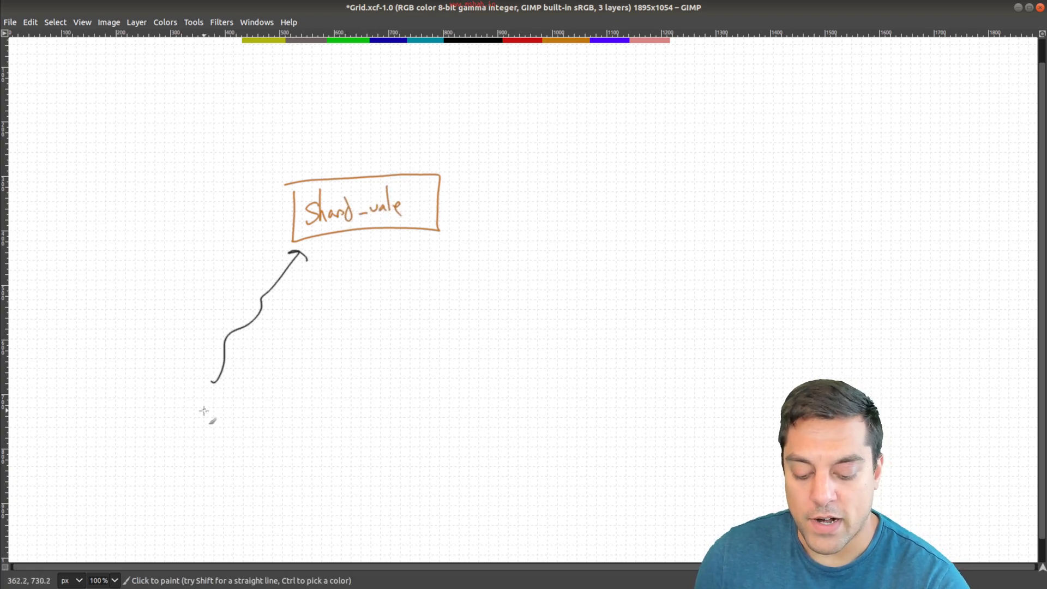
pyautogui.moveTo(410, 287); pyautogui.dragTo(461, 378)
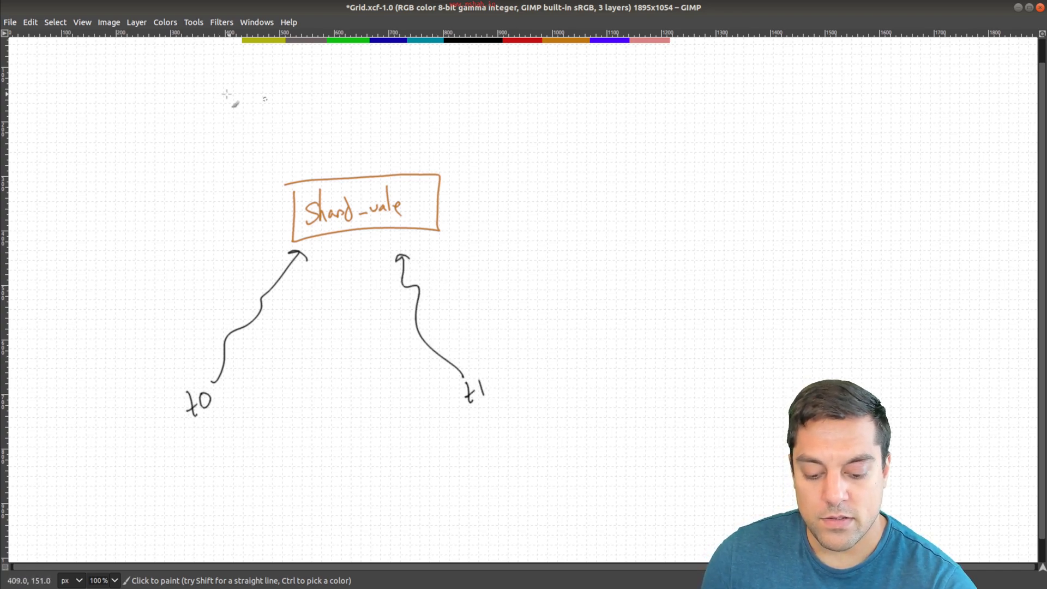
pyautogui.moveTo(193, 73); pyautogui.dragTo(273, 180)
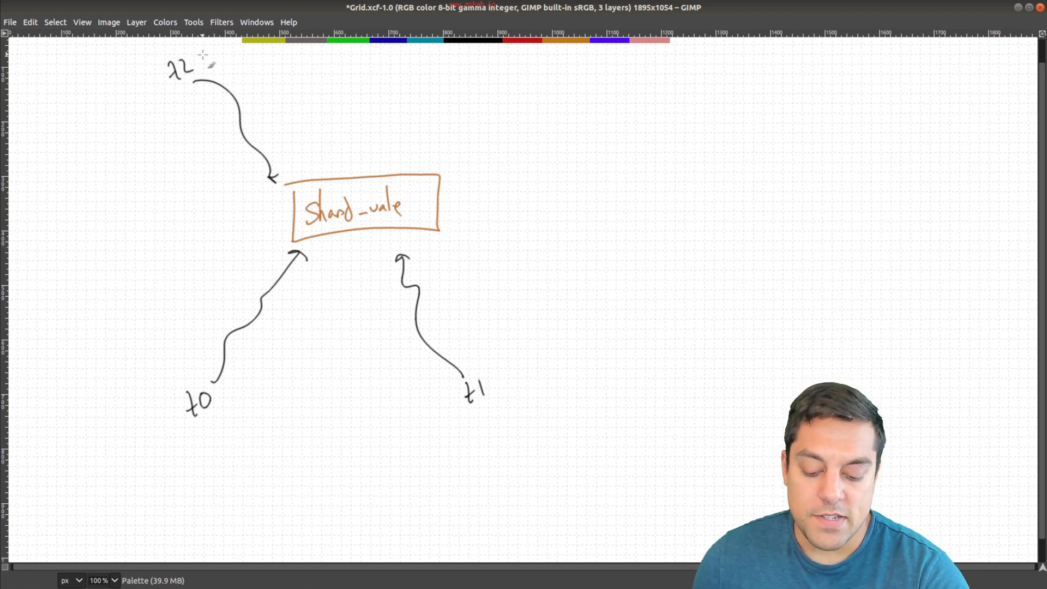
pyautogui.moveTo(354, 185)
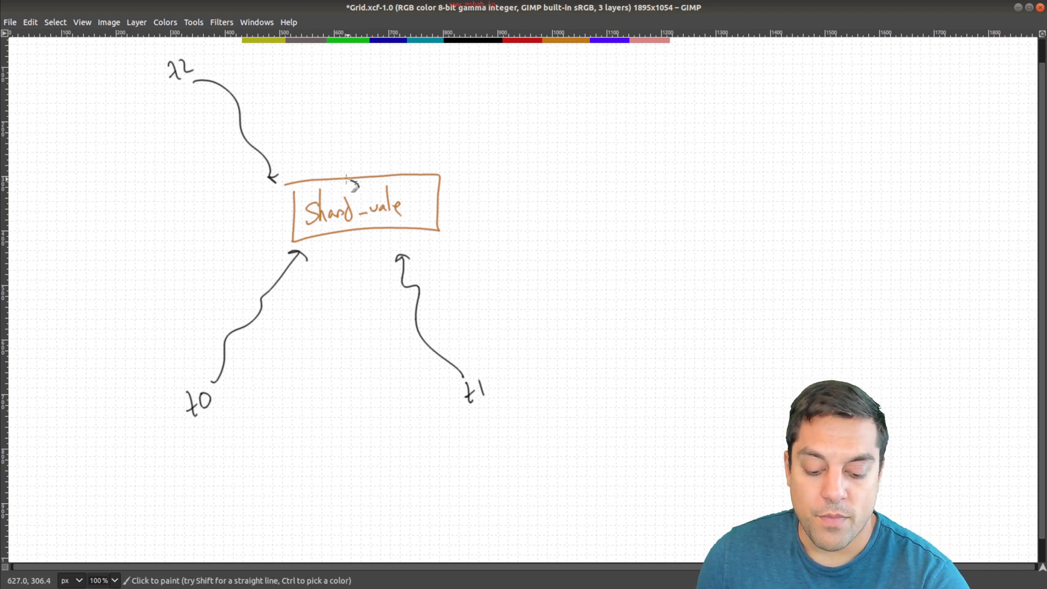
pyautogui.moveTo(227, 392)
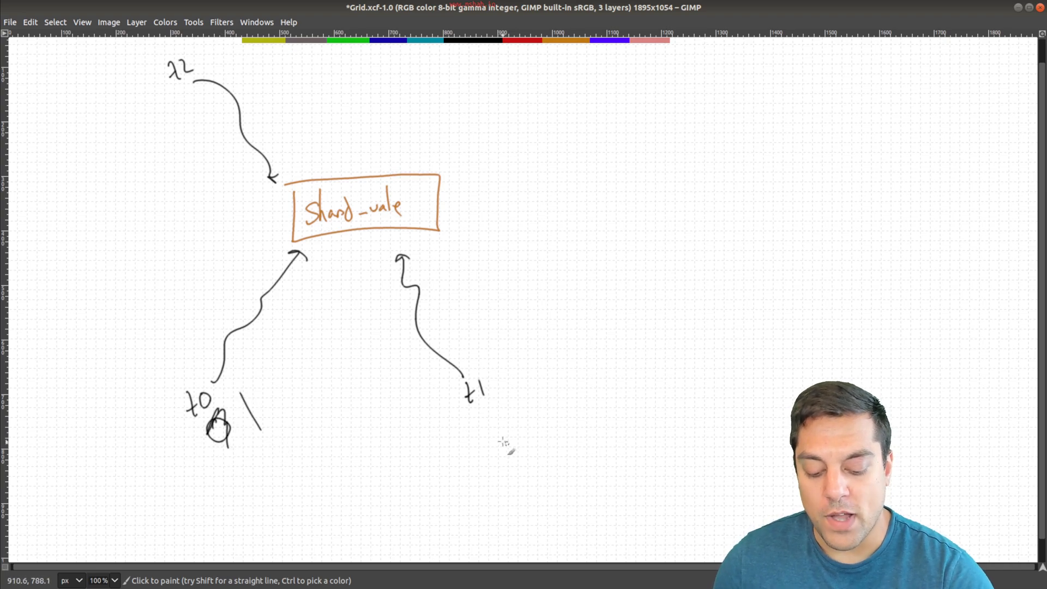
pyautogui.click(485, 419)
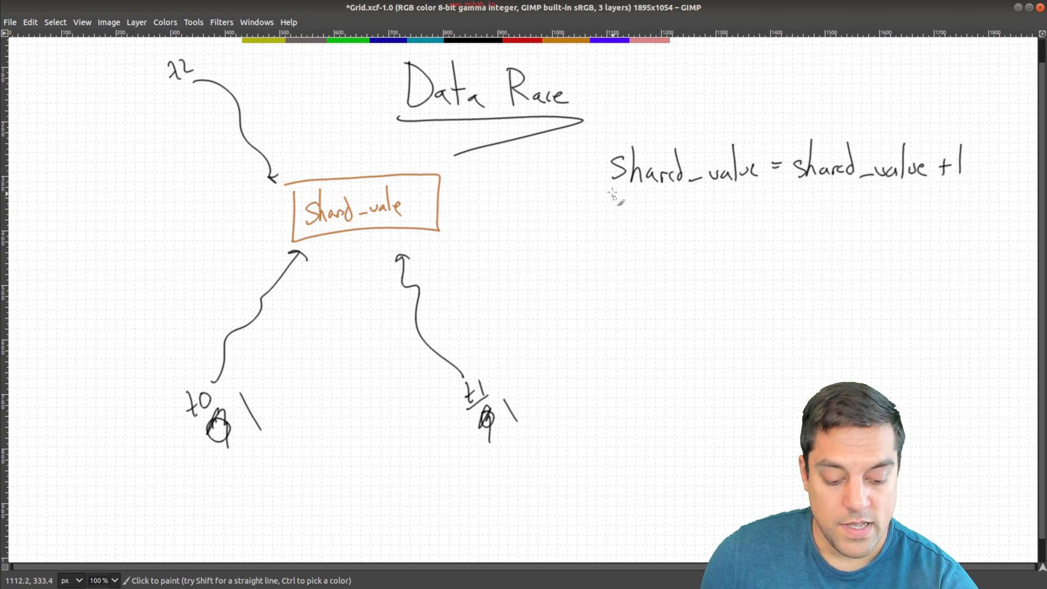
# - Write shared_value = shared_value + 1, bracket the read, circle +1 as write, underline the left side
pyautogui.moveTo(608, 194); pyautogui.dragTo(764, 196)
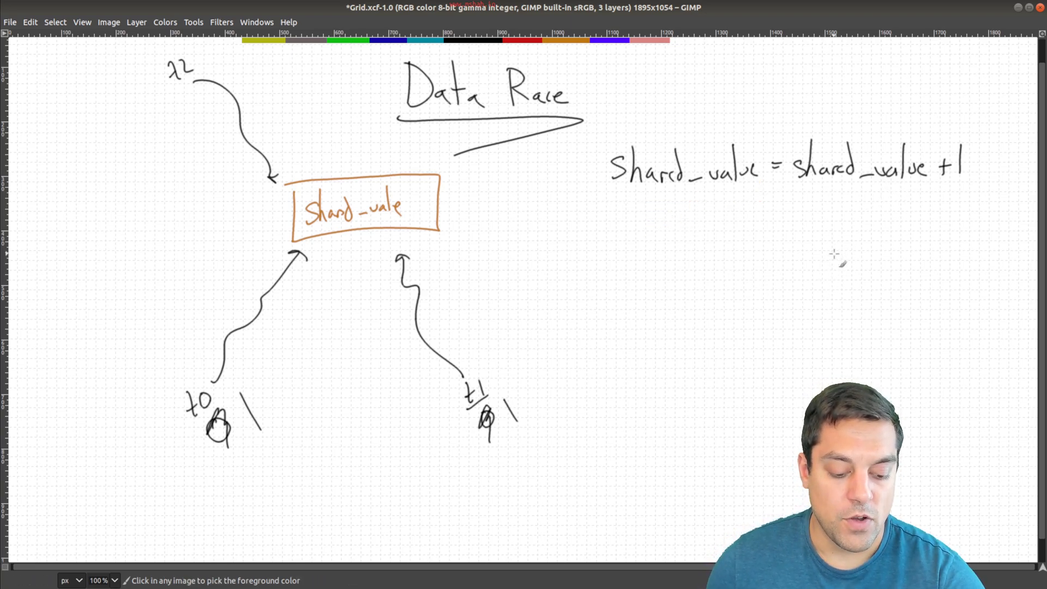
pyautogui.moveTo(791, 190); pyautogui.dragTo(938, 190)
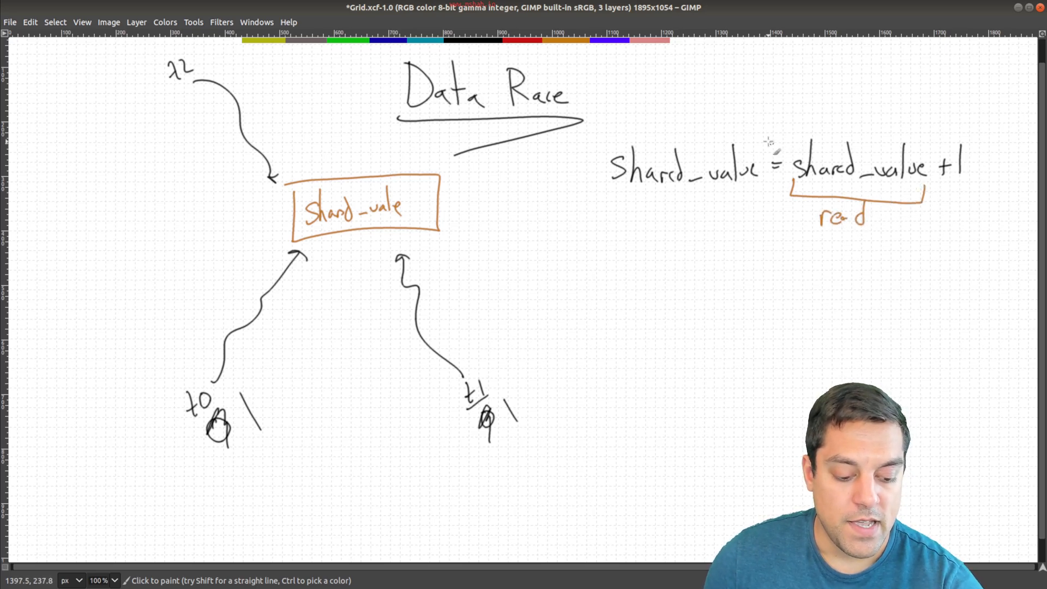
pyautogui.moveTo(764, 143); pyautogui.dragTo(991, 127)
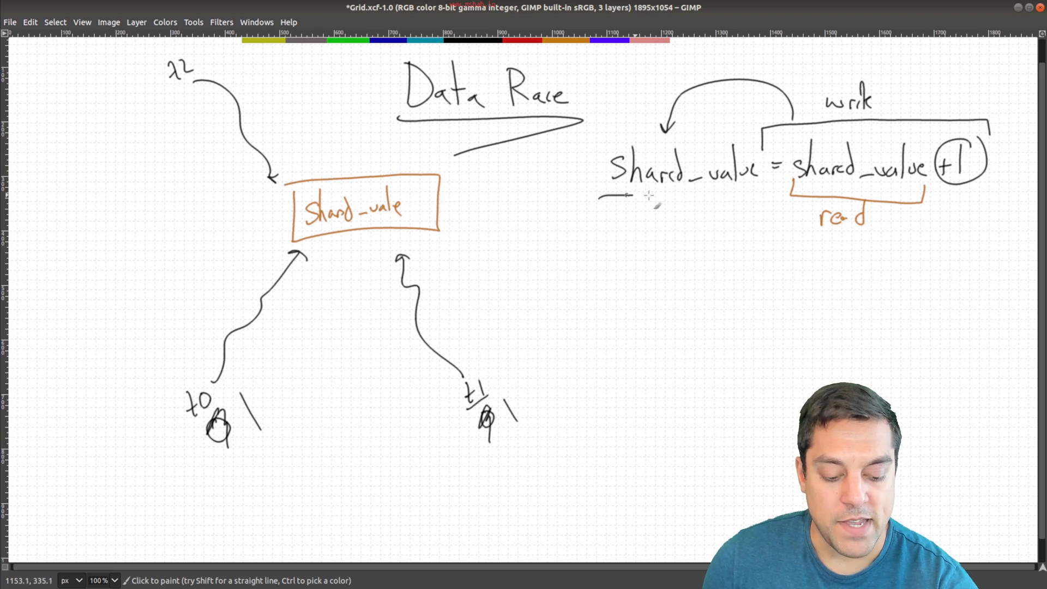
pyautogui.moveTo(624, 196); pyautogui.dragTo(768, 198)
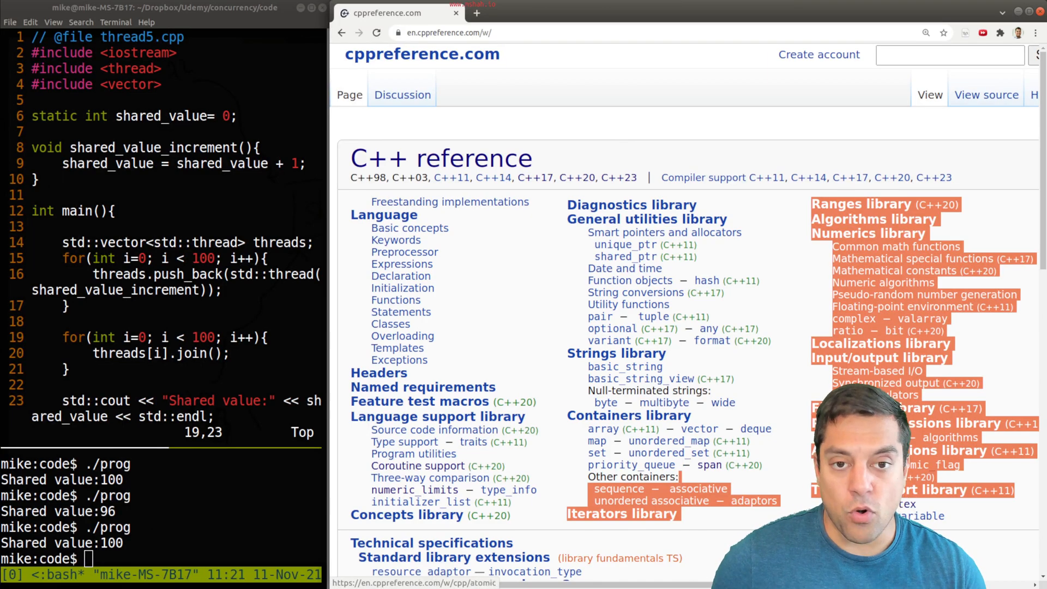
# - Scroll to Thread support library, open the std::mutex page, and highlight its title
pyautogui.scroll(-3)
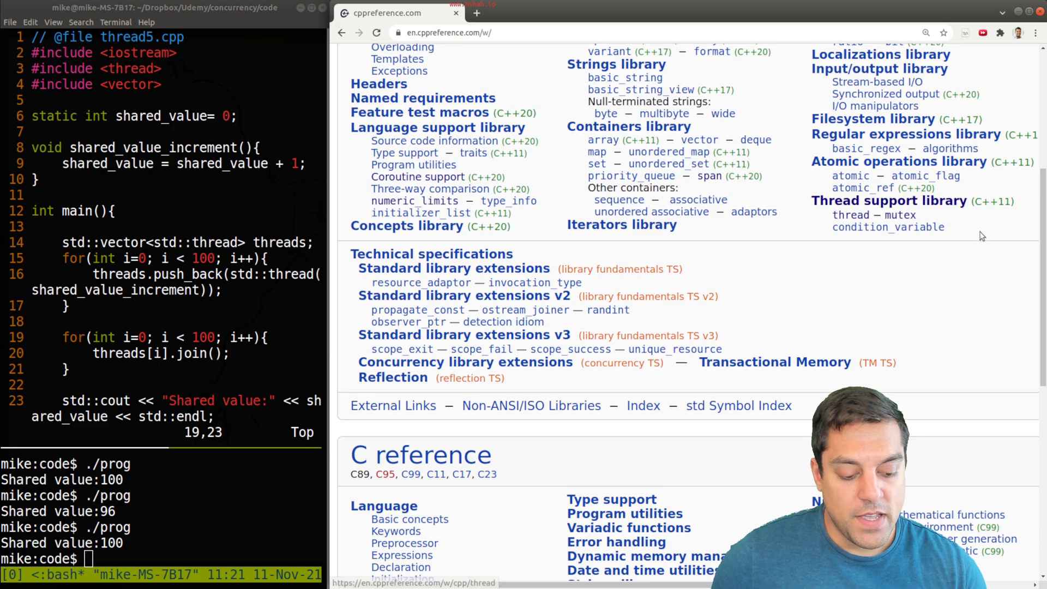
pyautogui.moveTo(900, 215)
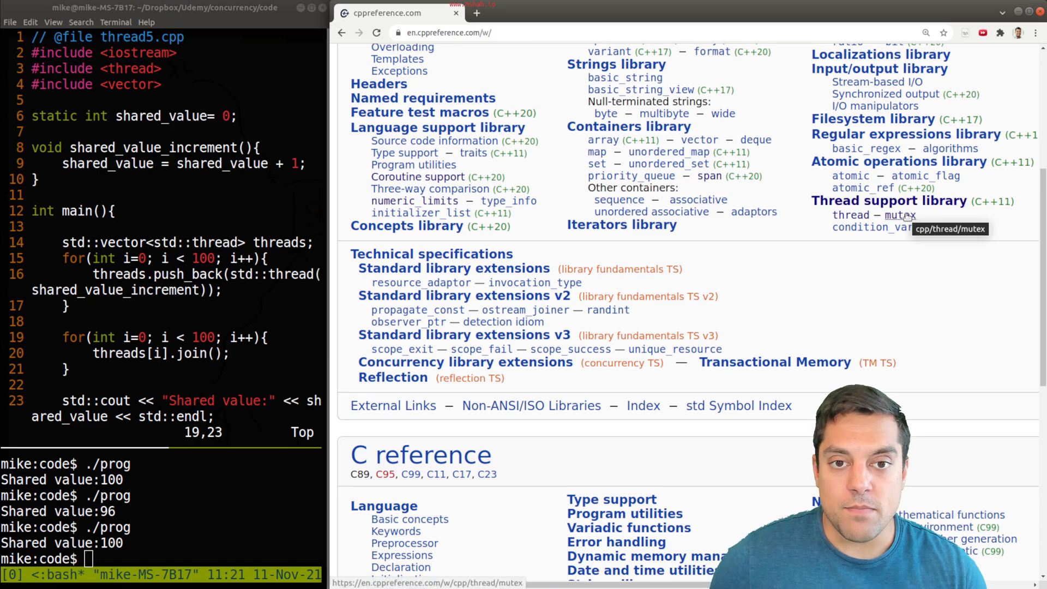
pyautogui.click(902, 215)
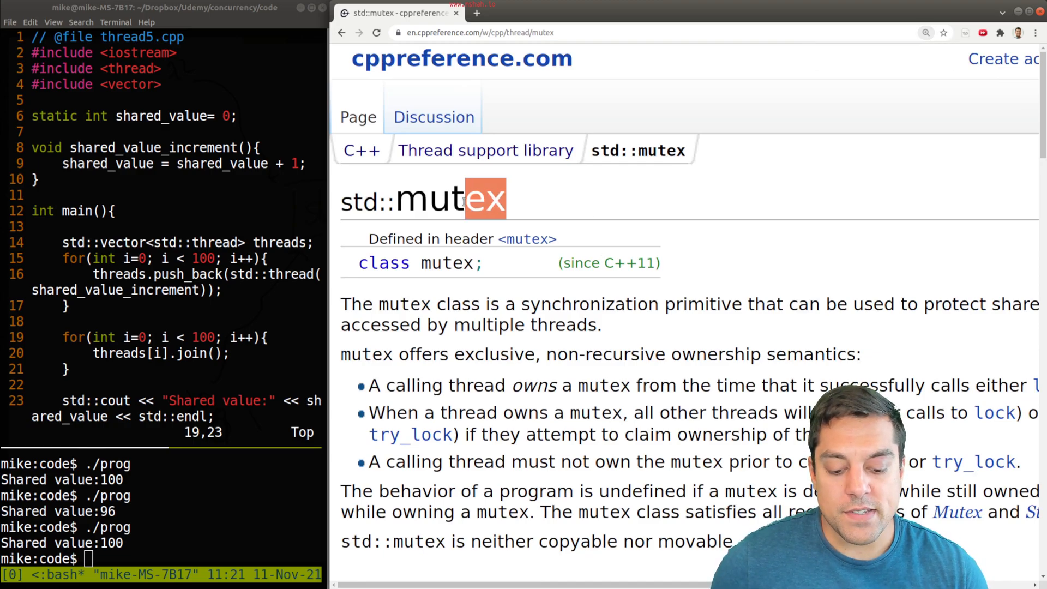
pyautogui.doubleClick(444, 199)
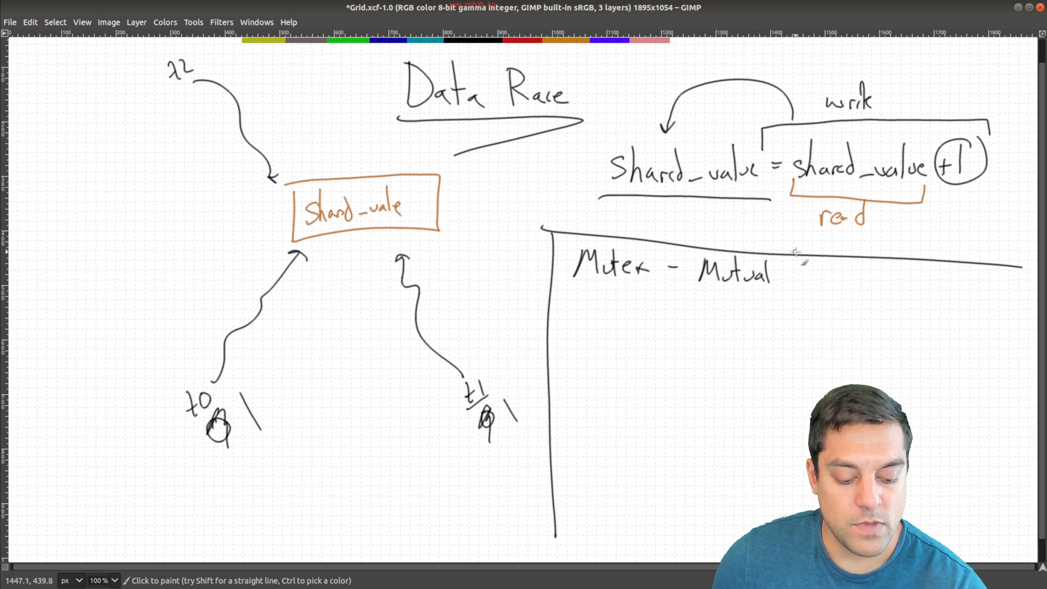
# - Finish the 'Mutex - Mutual exclusion' heading and draw a door with a handle and a key
pyautogui.write('exclusion')
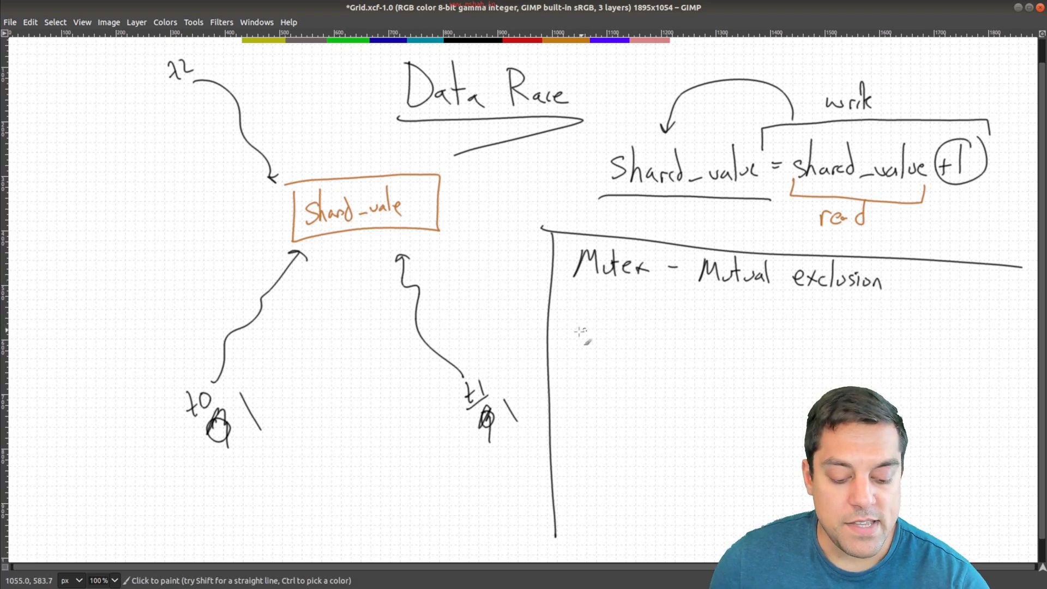
pyautogui.moveTo(584, 310); pyautogui.dragTo(621, 370)
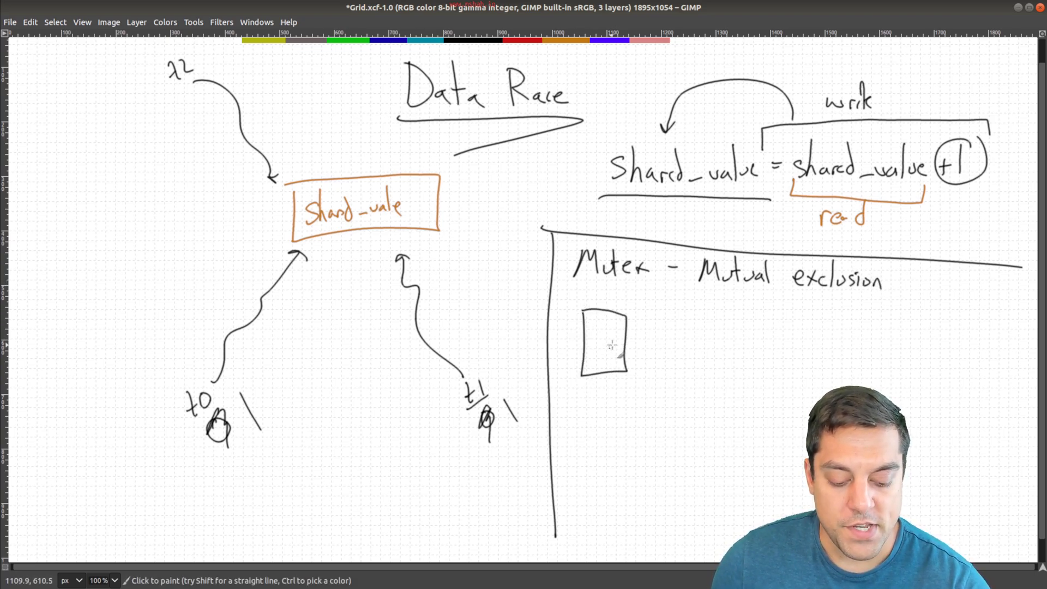
pyautogui.click(611, 342)
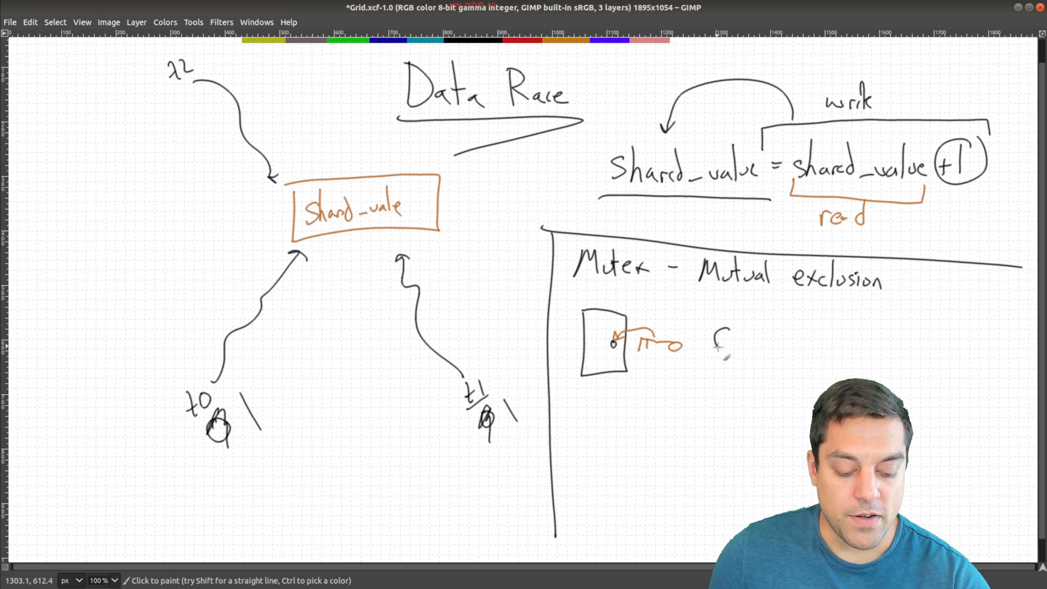
pyautogui.moveTo(721, 327); pyautogui.dragTo(731, 387)
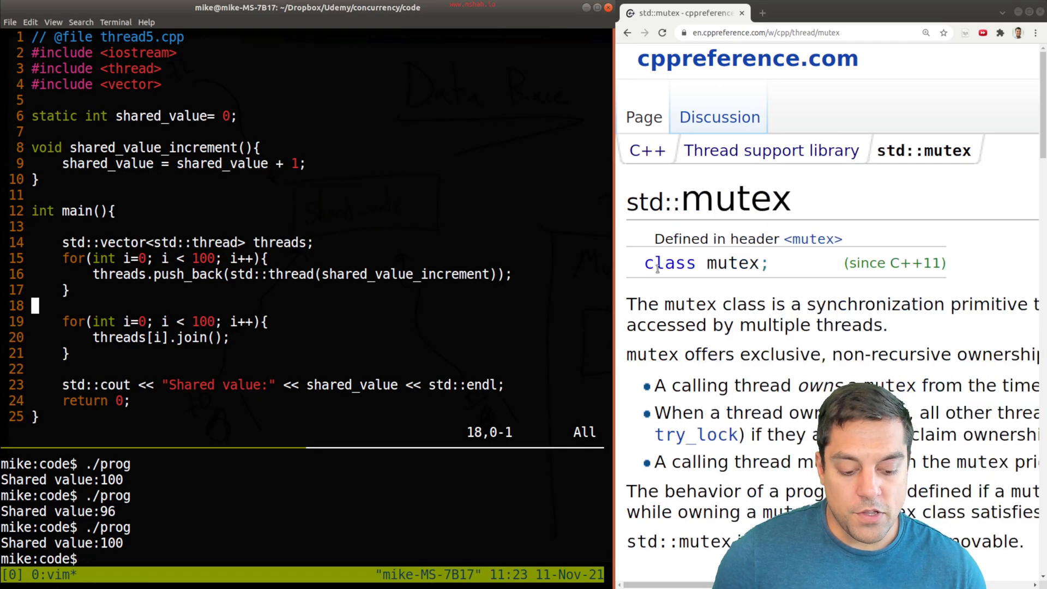
# - Add #include <mutex> to thread5.cpp
pyautogui.doubleClick(810, 239)
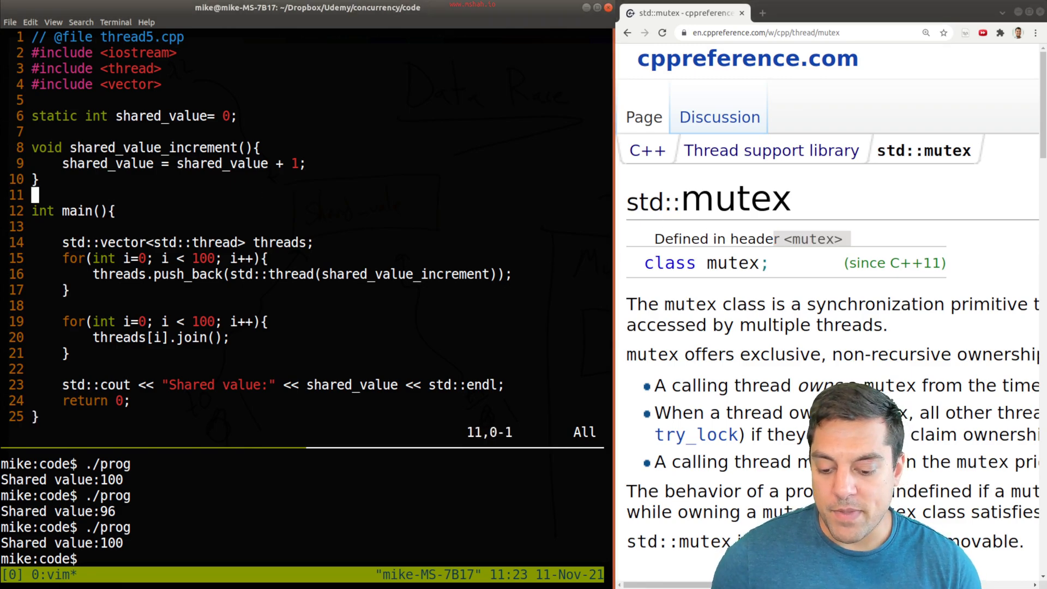
pyautogui.write('#includ')
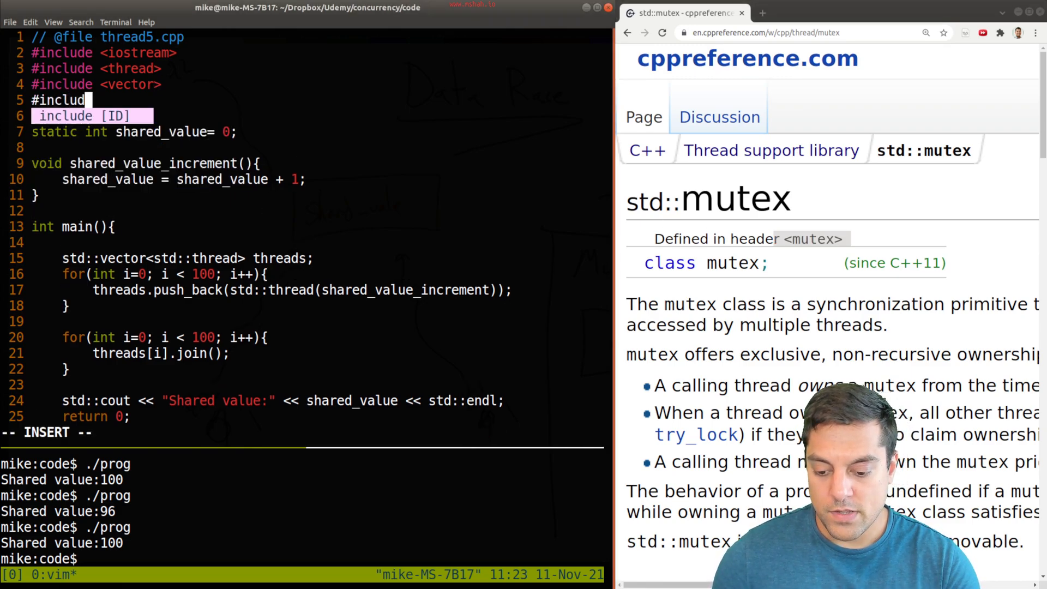
pyautogui.write('e <mutex>')
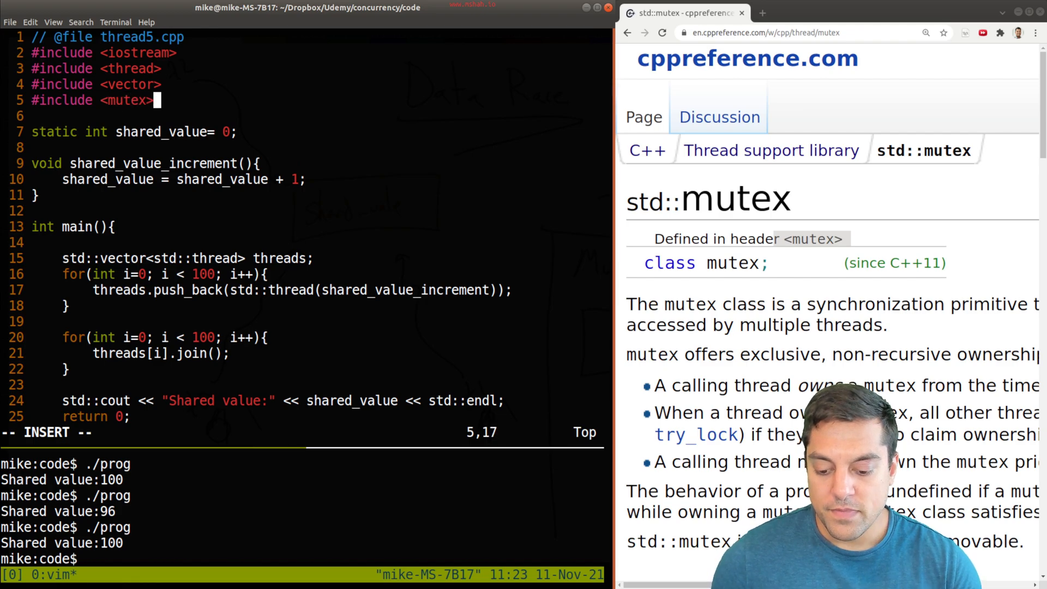
# - Declare global std::mutex gLock and wrap the increment with gLock.lock() and unlock()
pyautogui.write('std::mutex gLo')
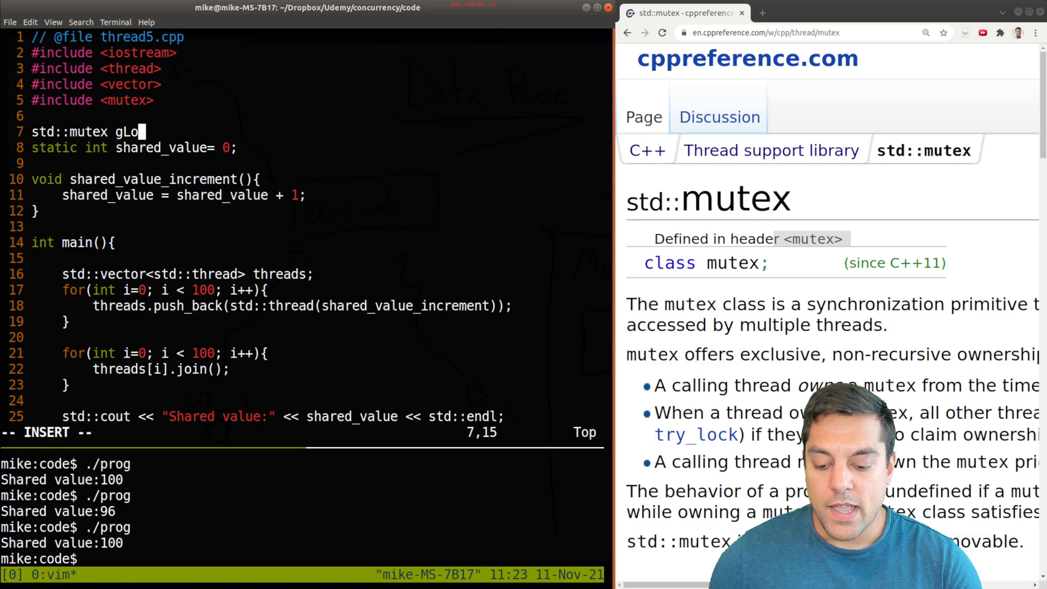
pyautogui.write('ck;')
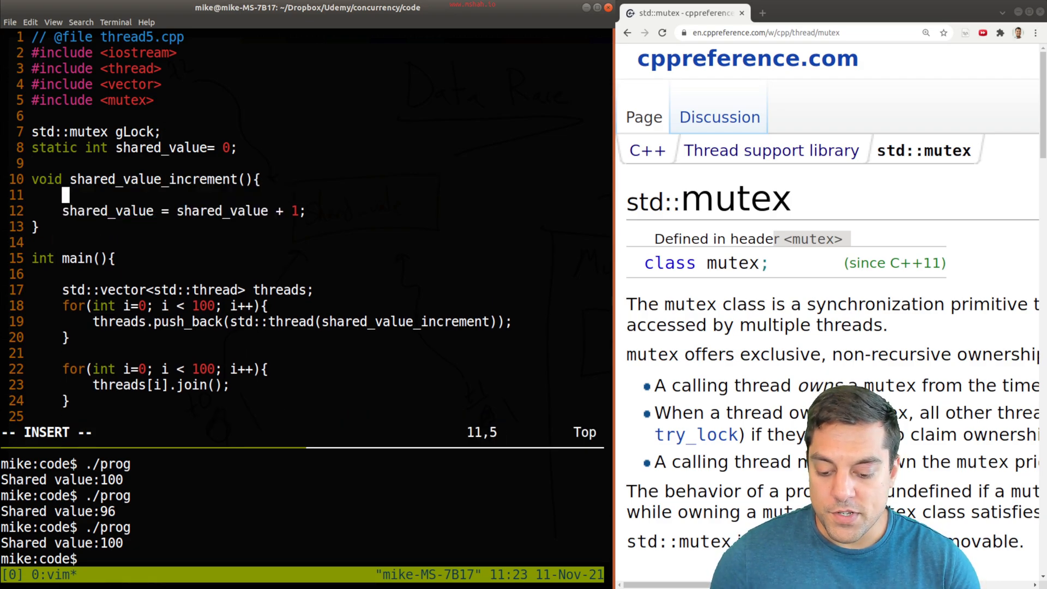
pyautogui.write('gLock.')
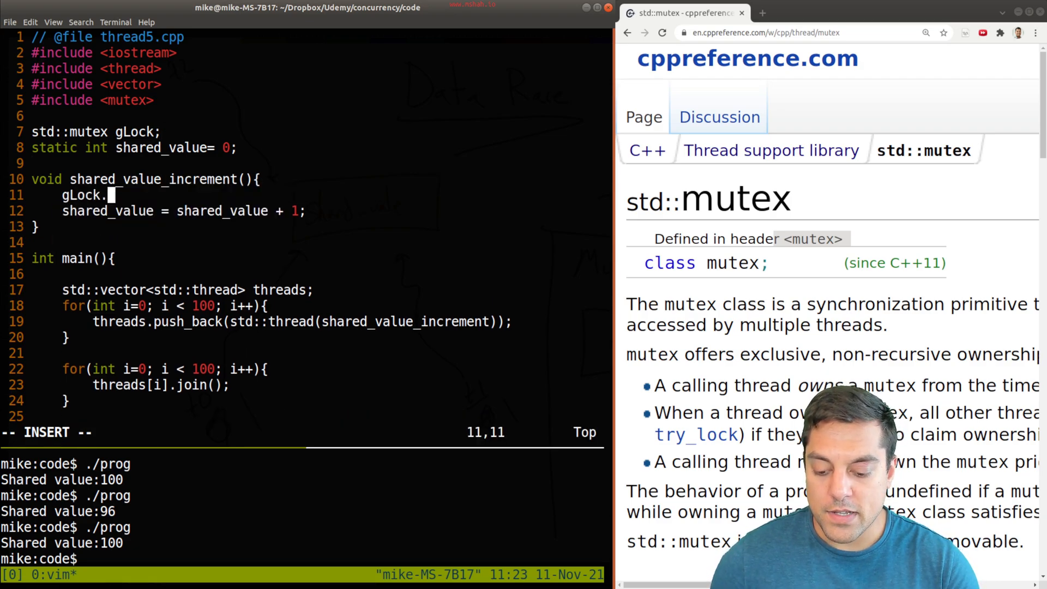
pyautogui.write("lock()'")
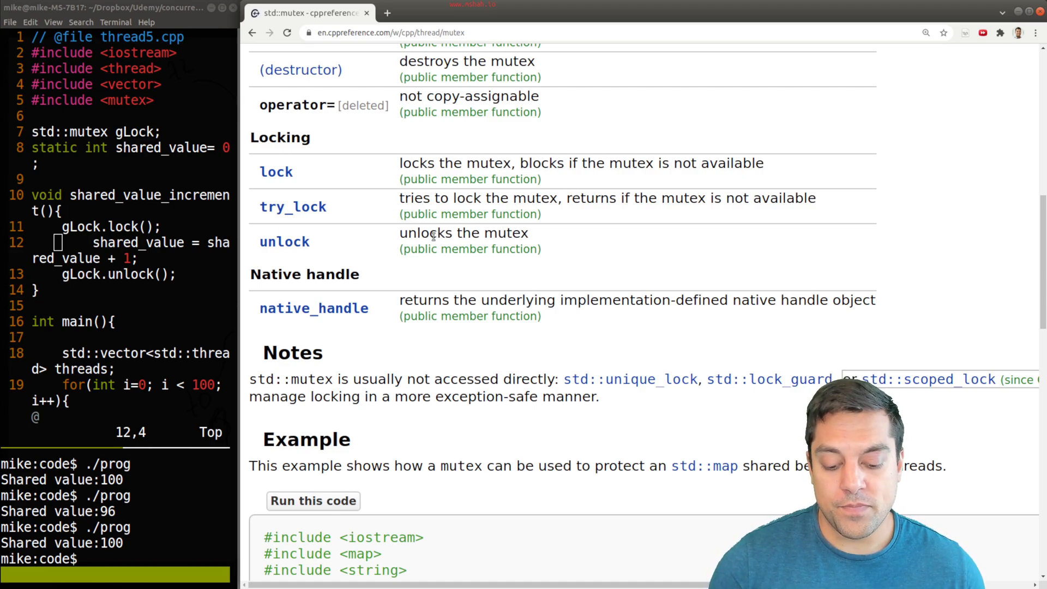
# - Restore the split layout, recompile with g++ -lpthread, and run ./prog showing Shared value:100
pyautogui.moveTo(413, 232); pyautogui.dragTo(524, 233)
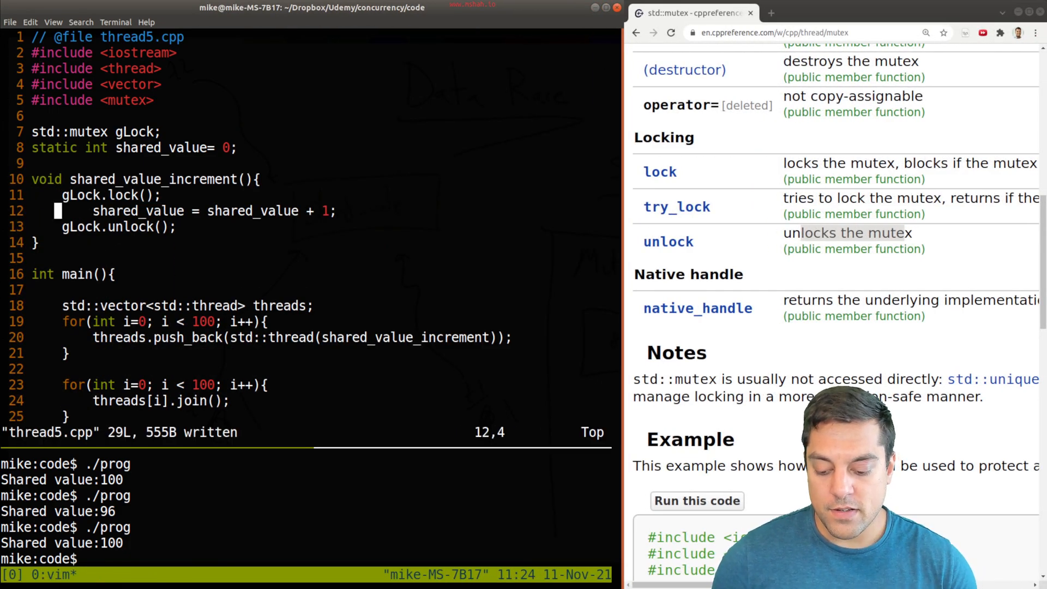
pyautogui.write('g++ -std=c++17 thread5.cpp -o prog -lpthread')
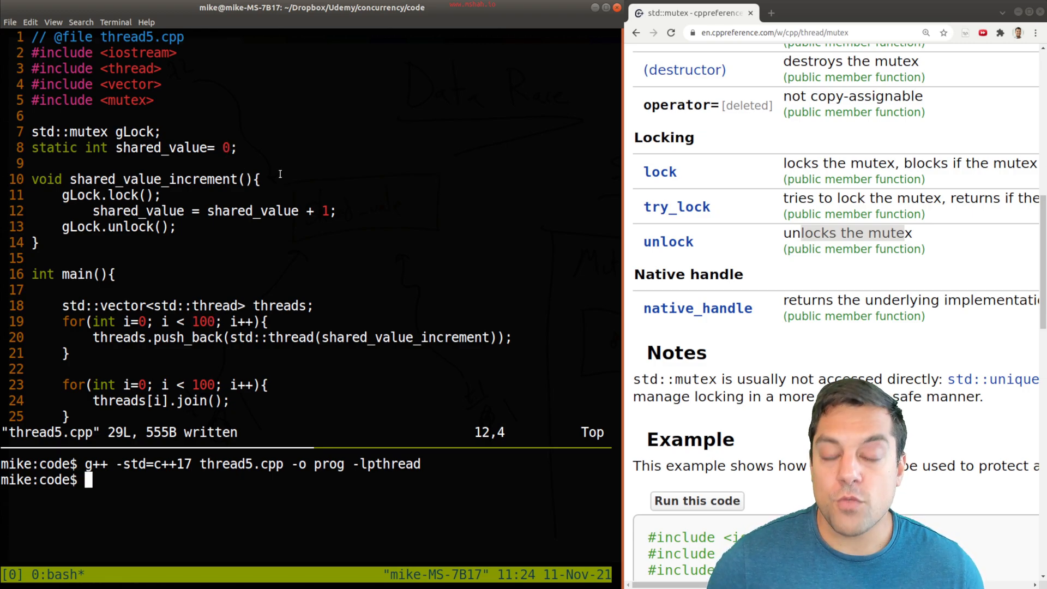
pyautogui.write('./prog')
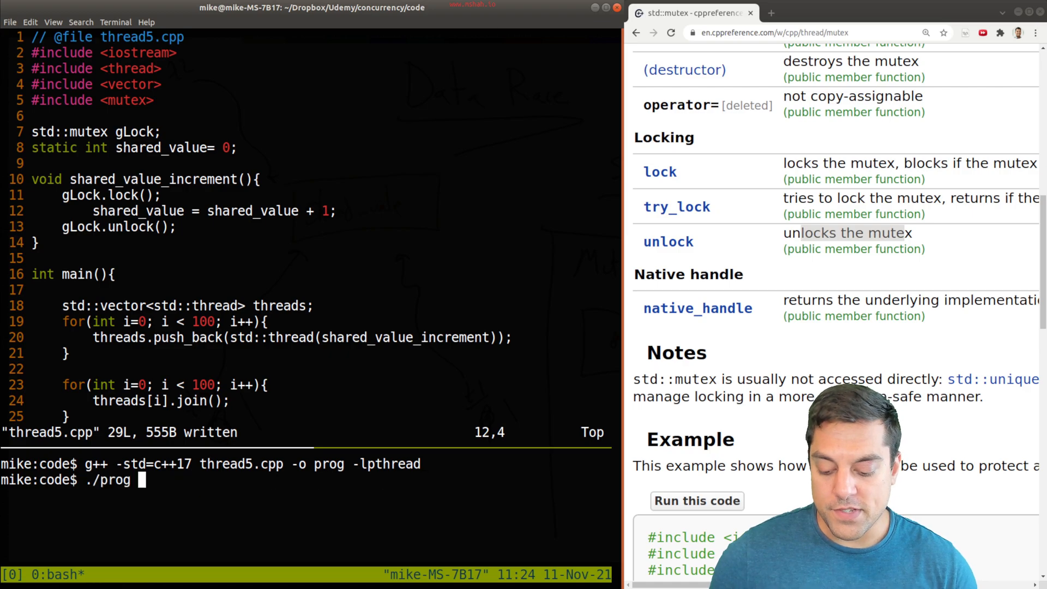
pyautogui.press('Return')
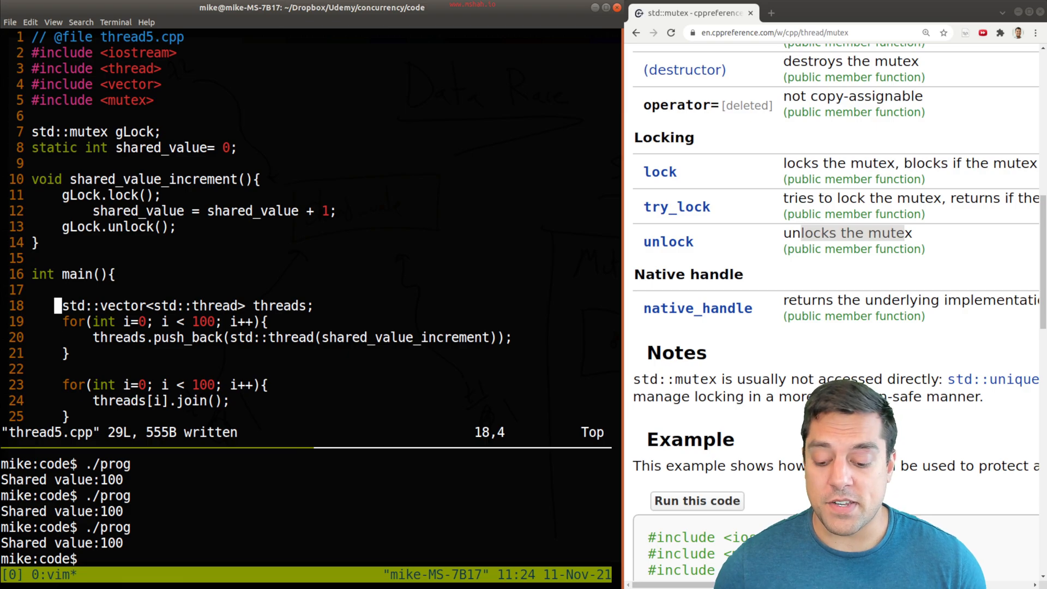
# - Raise both thread loops to 1000, recompile thread5.cpp into prog with g++, and run ./prog
pyautogui.press('Down')
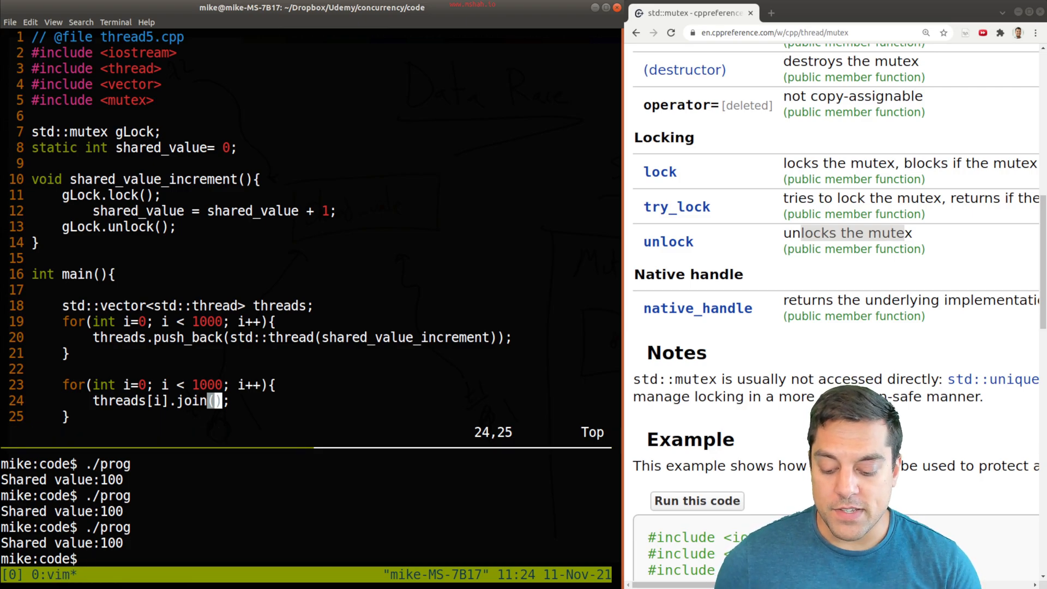
pyautogui.write('g++ -std=c++17 thread5.cpp -o prog -lpthread')
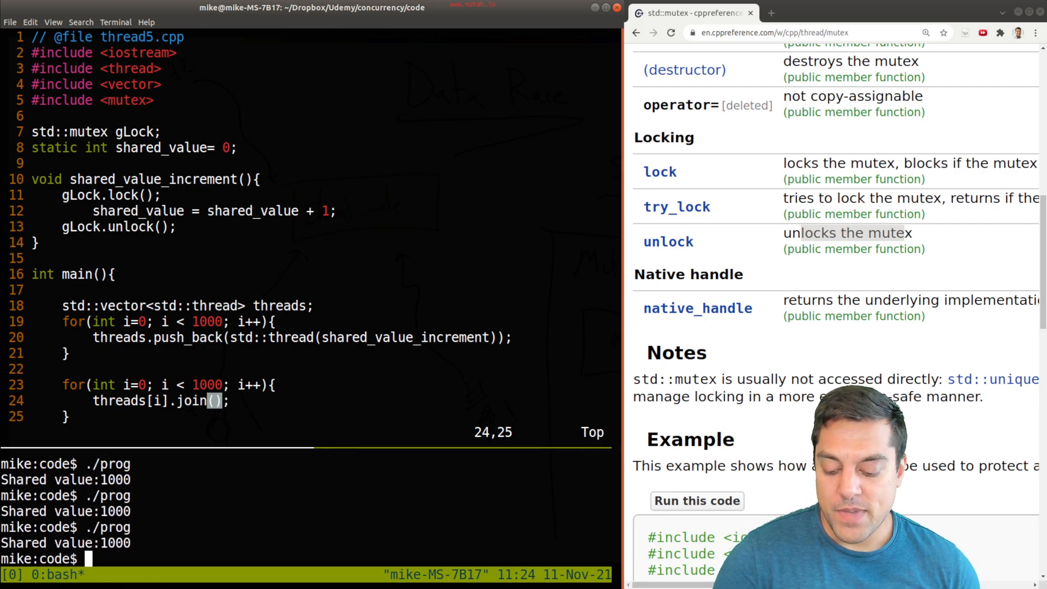
pyautogui.write('./prog')
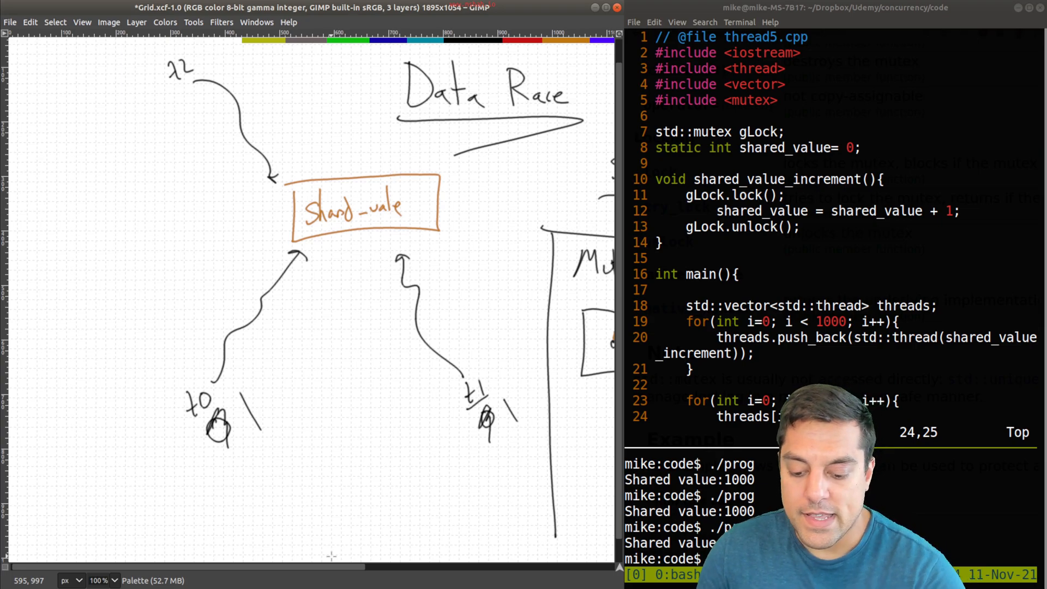
pyautogui.moveTo(56, 261)
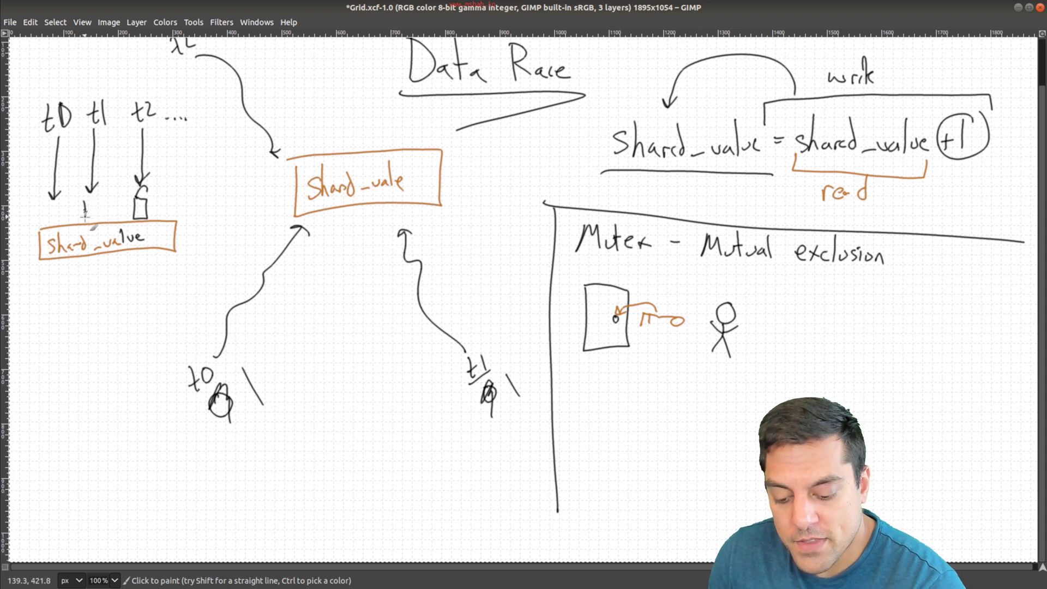
# - Cross out threads t0 and t1 as blocked and draw an arrow to the locked shared_value
pyautogui.click(90, 211)
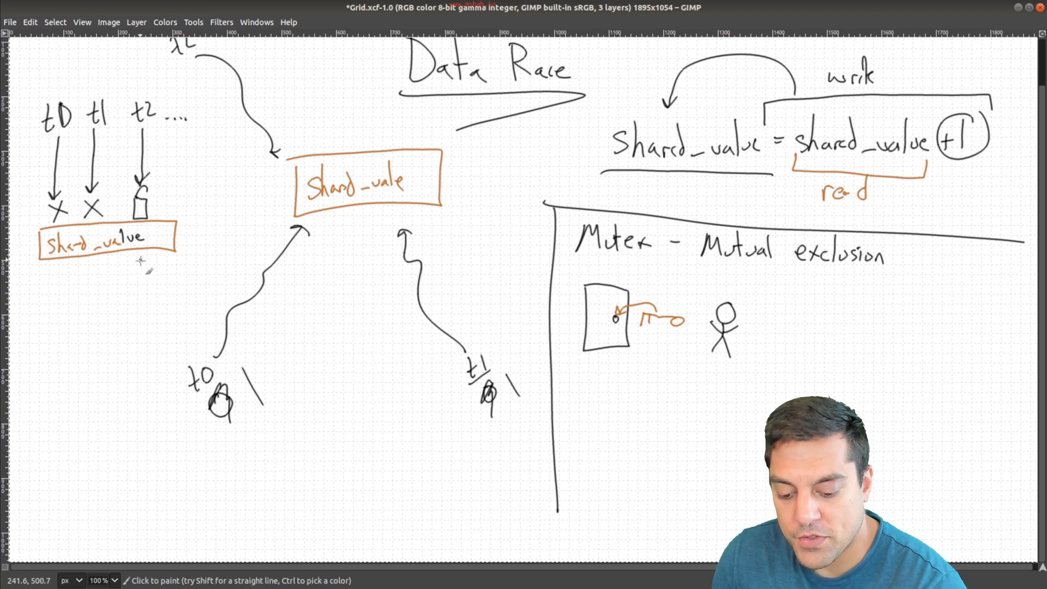
pyautogui.moveTo(138, 273); pyautogui.dragTo(138, 340)
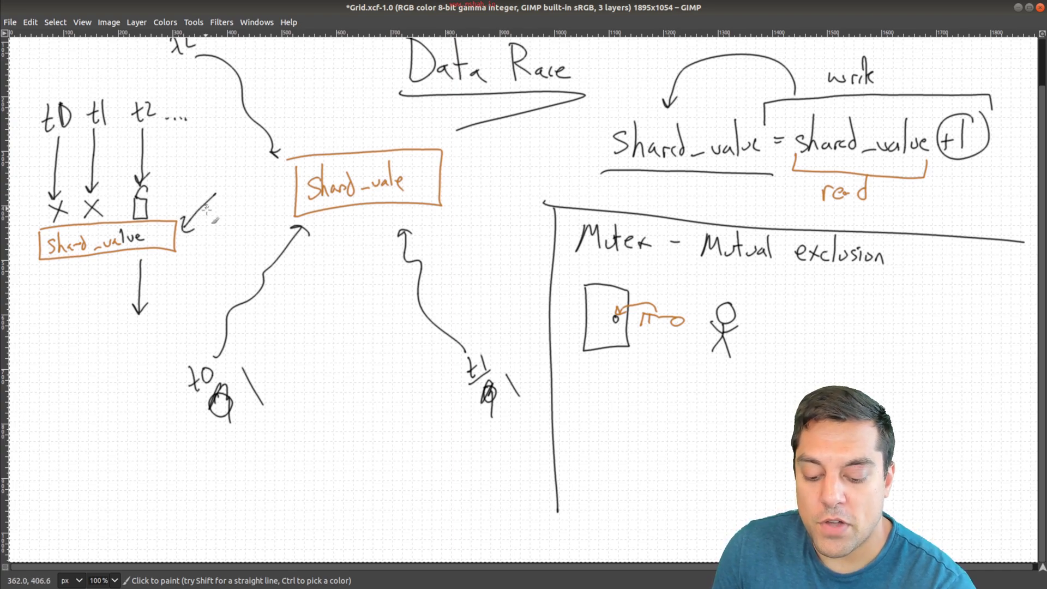
pyautogui.click(214, 214)
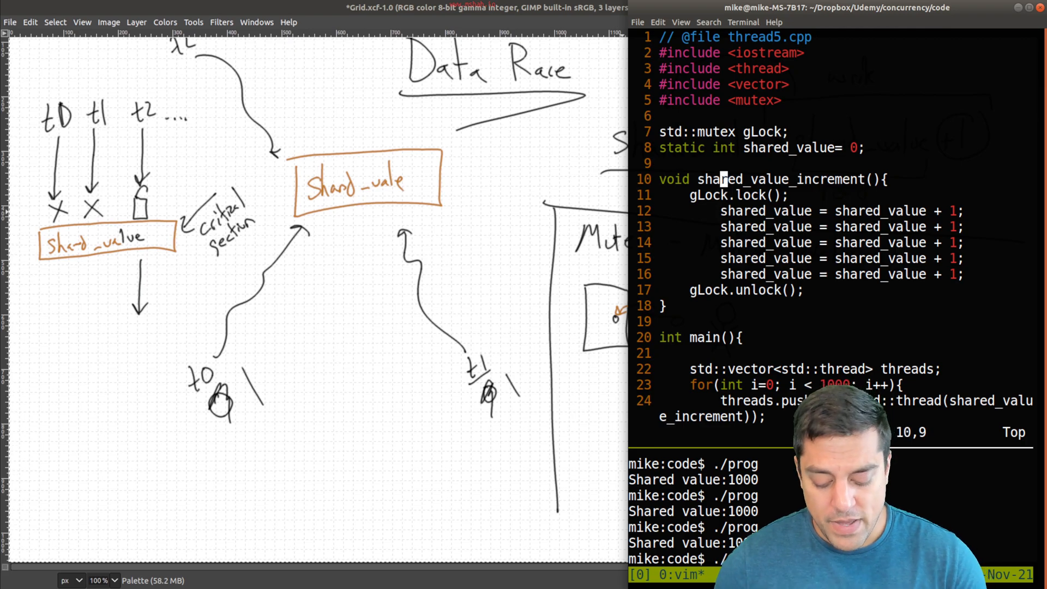
# - Type std::cout << "hi from thr above gLock.lock() in shared_value_increment
pyautogui.write('std::cout')
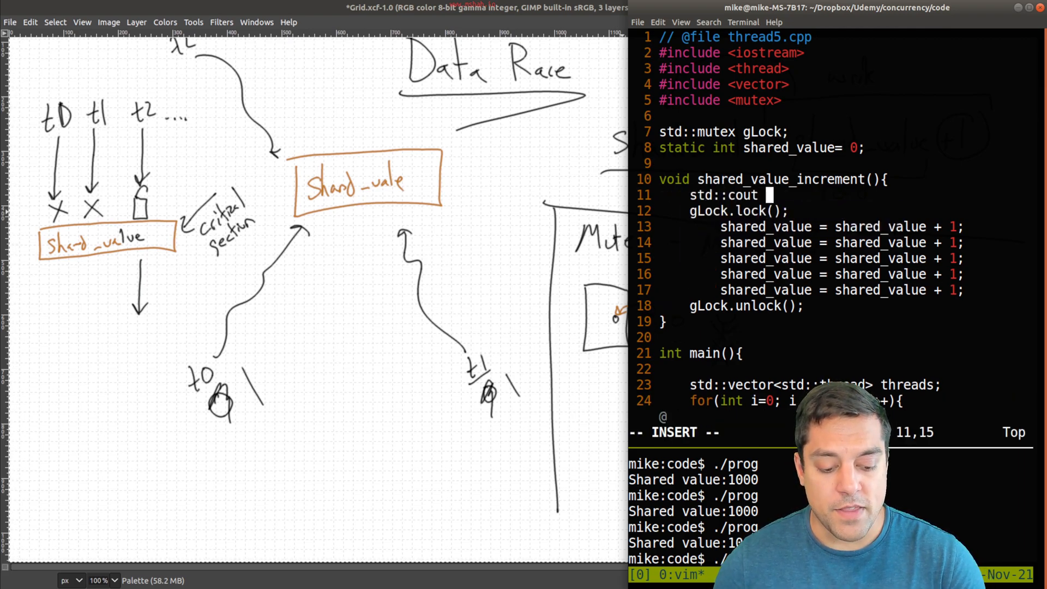
pyautogui.write('<< "hi from thr')
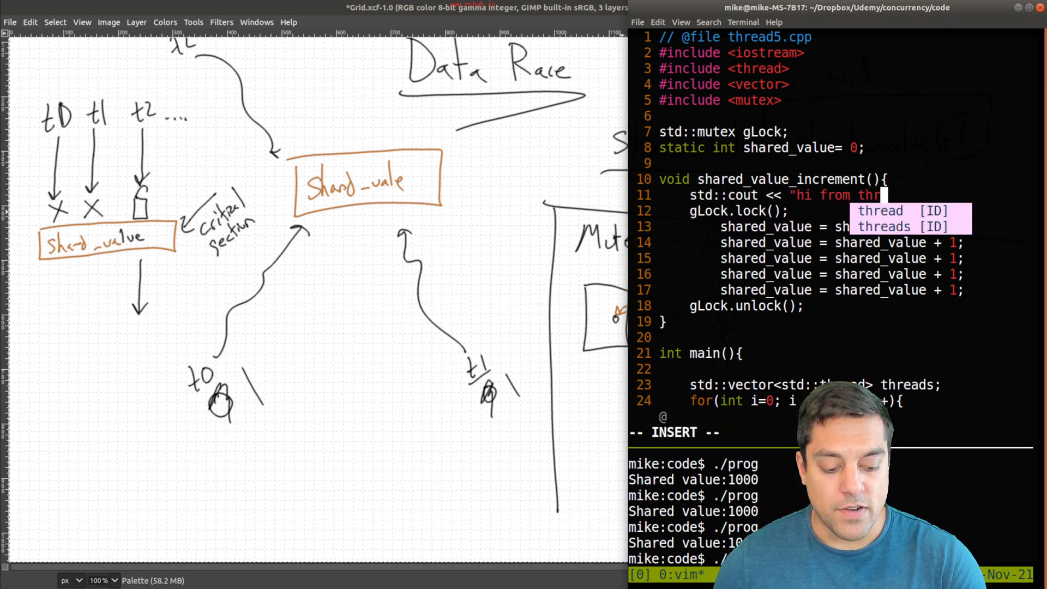